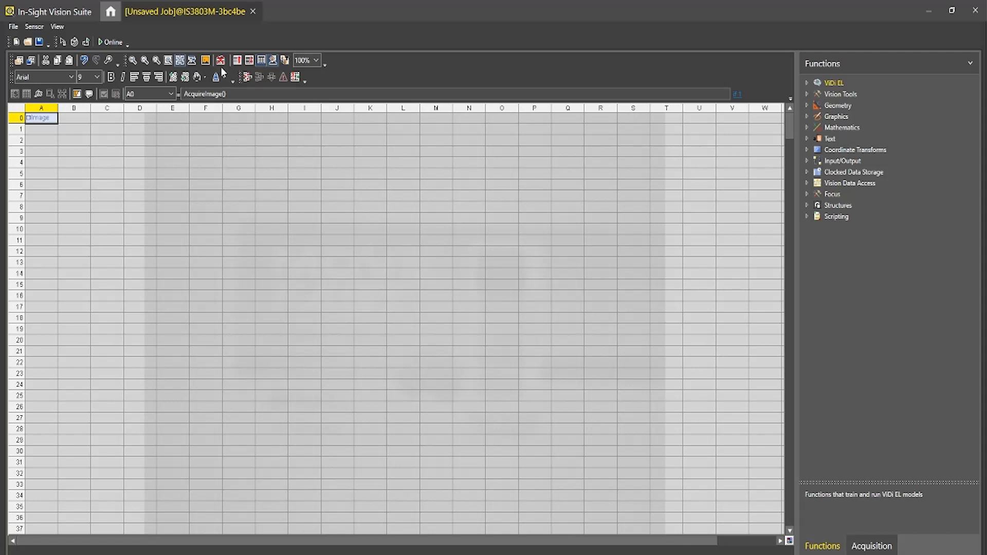
Show the MOVE FAST label camera image beside the spreadsheet holding AcquireImage in A0.
{"action": "left_click", "coordinate": [220, 60]}
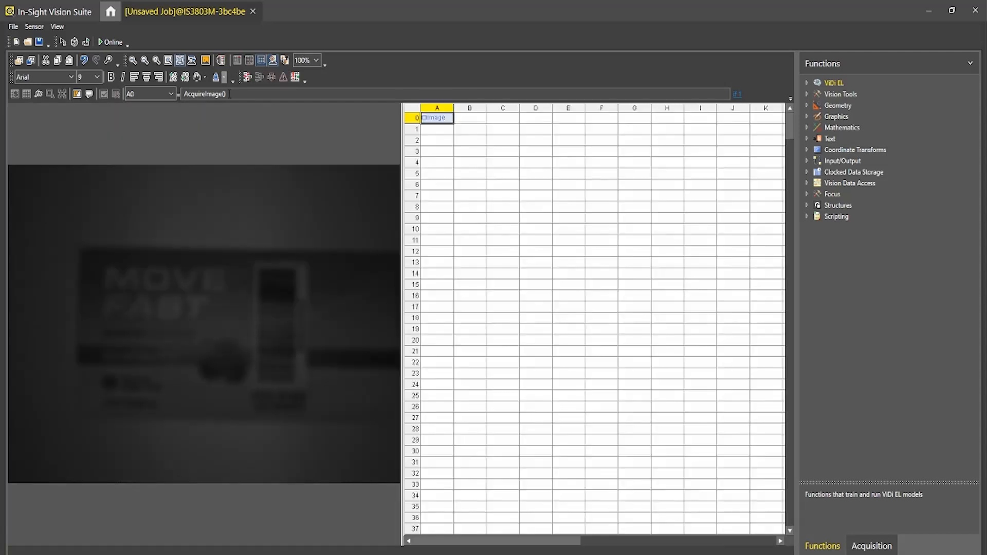
{"action": "mouse_move", "coordinate": [103, 211]}
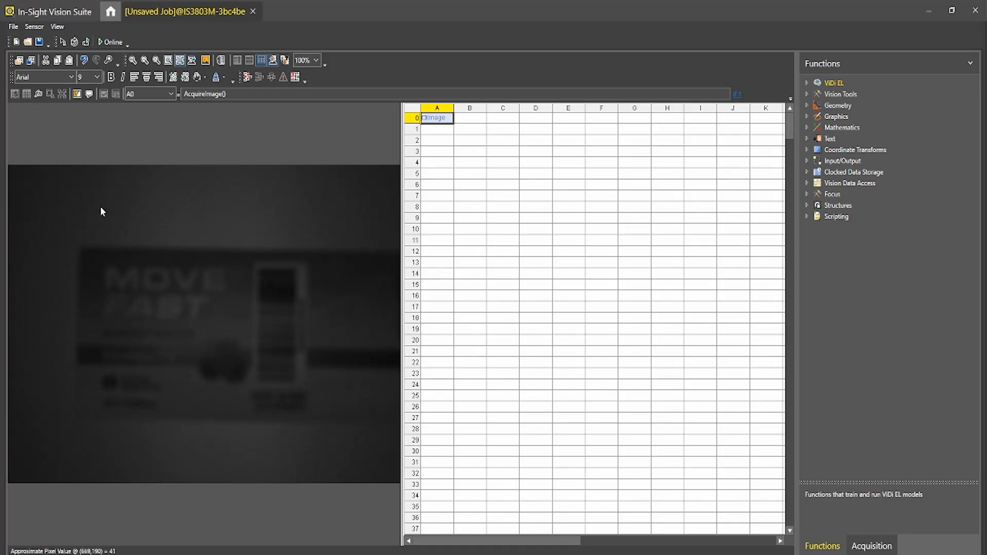
{"action": "mouse_move", "coordinate": [384, 387]}
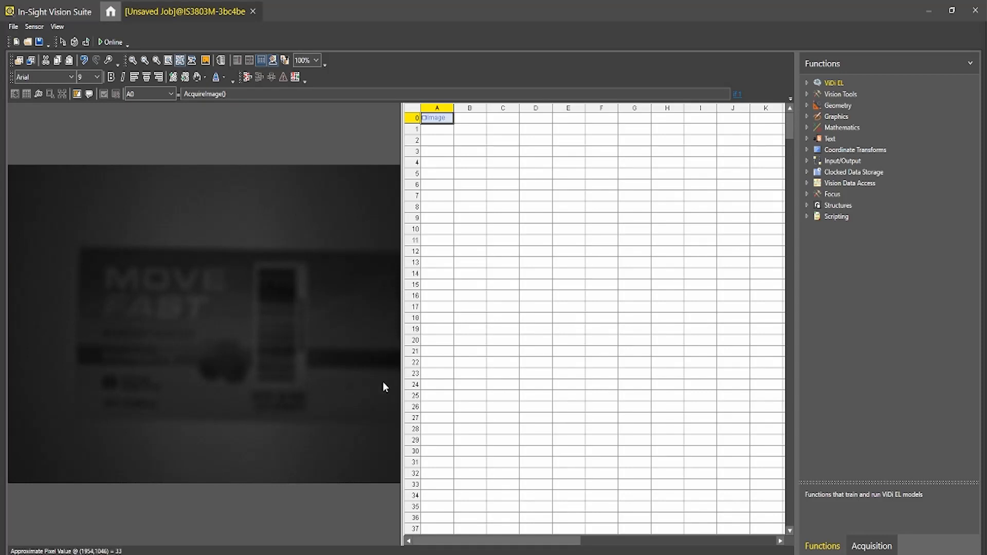
{"action": "mouse_move", "coordinate": [591, 385]}
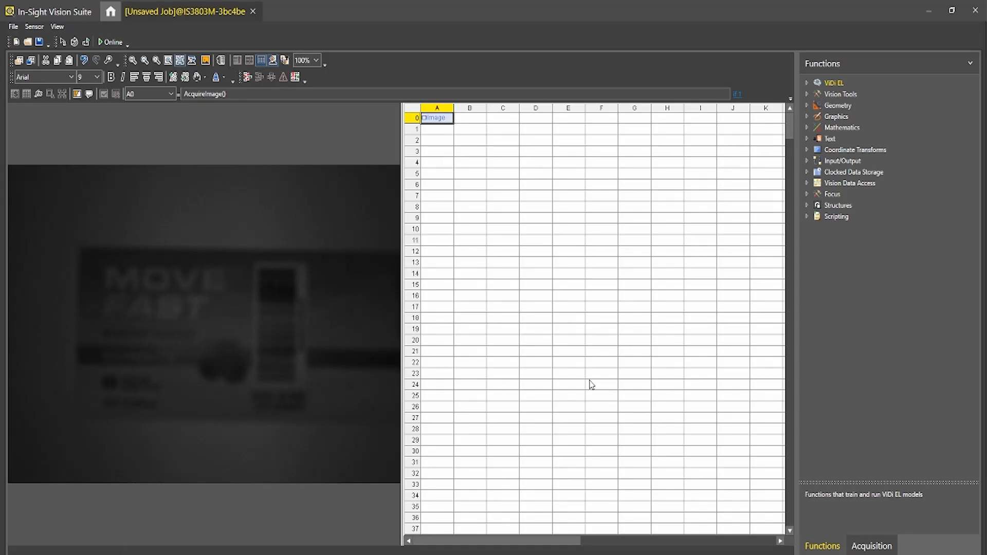
{"action": "mouse_move", "coordinate": [438, 165]}
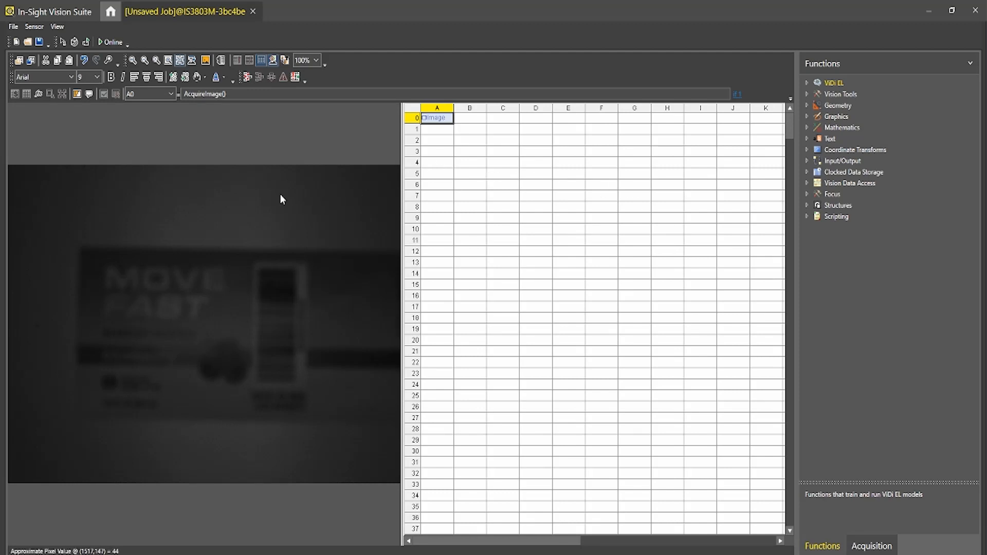
{"action": "mouse_move", "coordinate": [239, 444]}
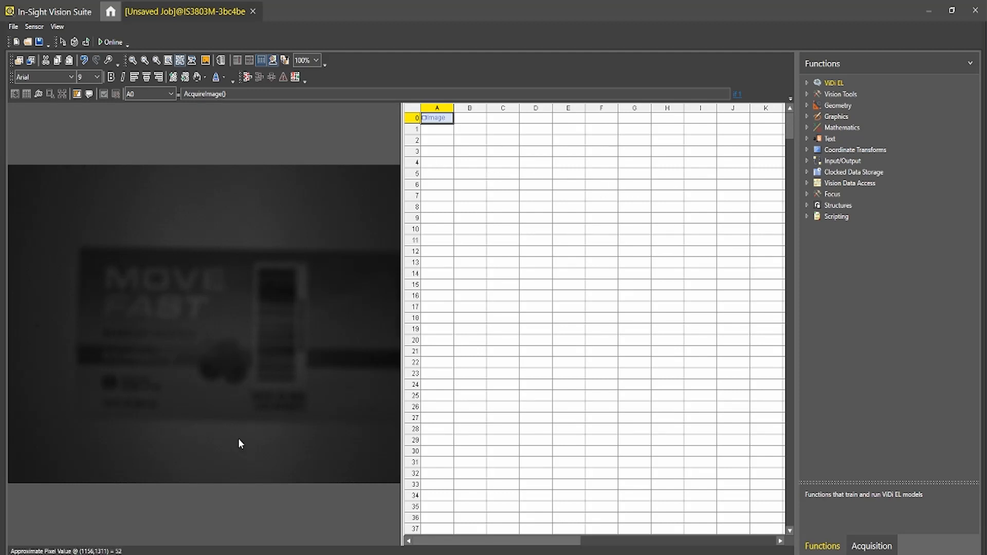
{"action": "mouse_move", "coordinate": [297, 435]}
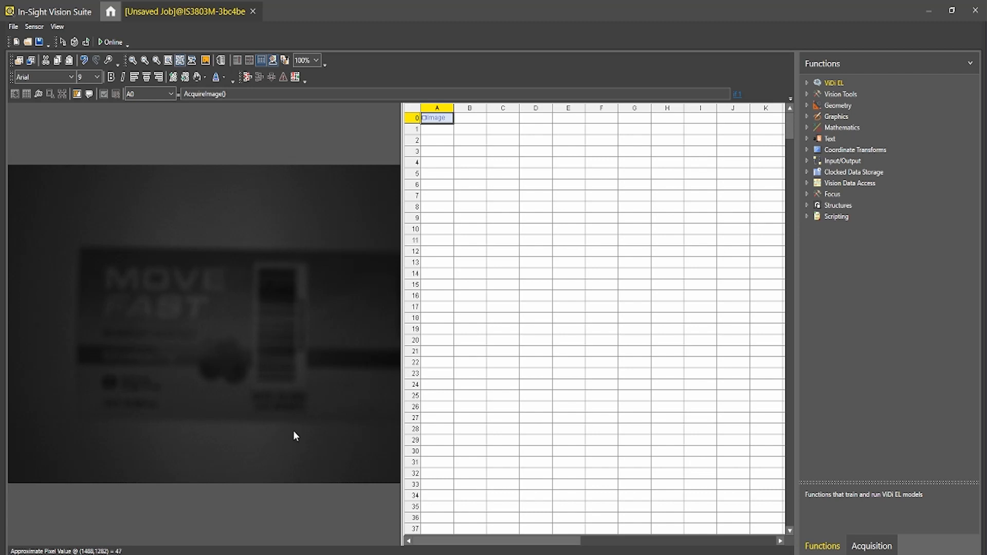
{"action": "mouse_move", "coordinate": [297, 435]}
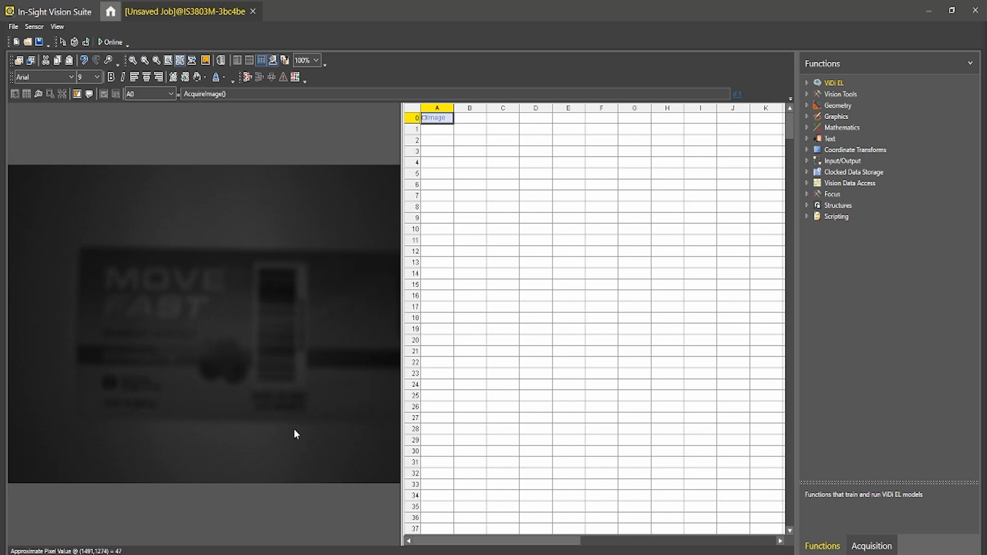
{"action": "mouse_move", "coordinate": [620, 451]}
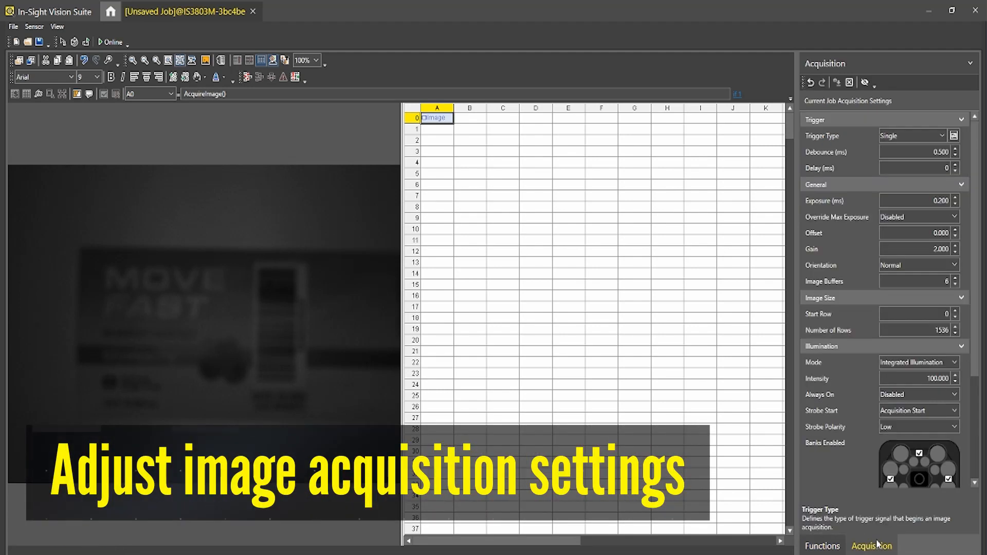
{"action": "mouse_move", "coordinate": [835, 427]}
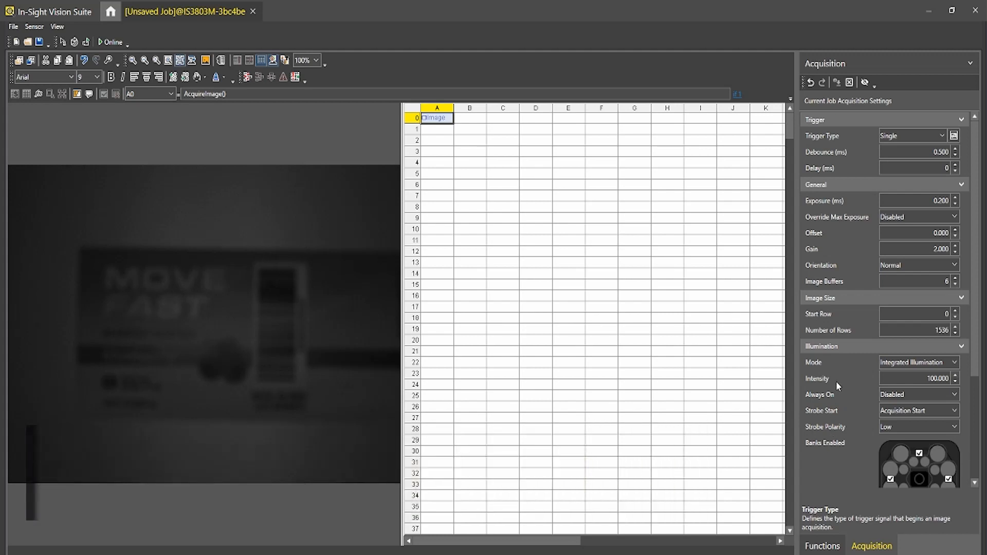
Autofocus the camera to a 312 mm focus distance, sharpening the DATE and LOT lines.
{"action": "scroll", "scroll_direction": "down", "scroll_amount": 3}
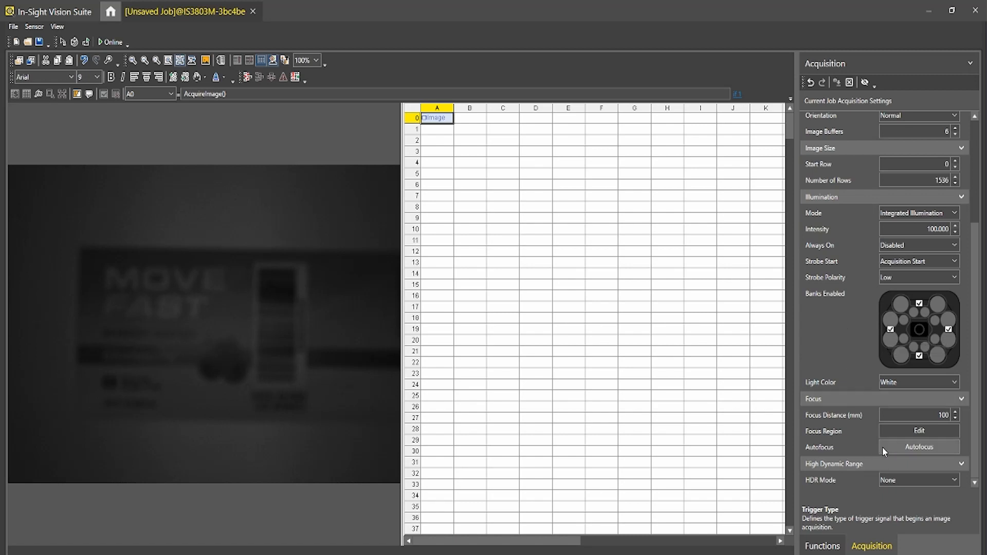
{"action": "left_click", "coordinate": [919, 447]}
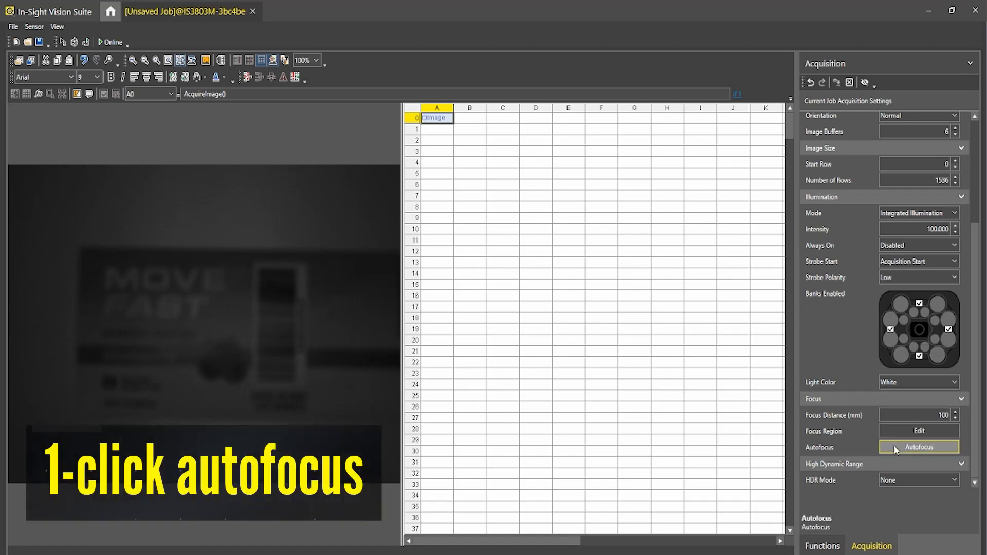
{"action": "left_click", "coordinate": [918, 447]}
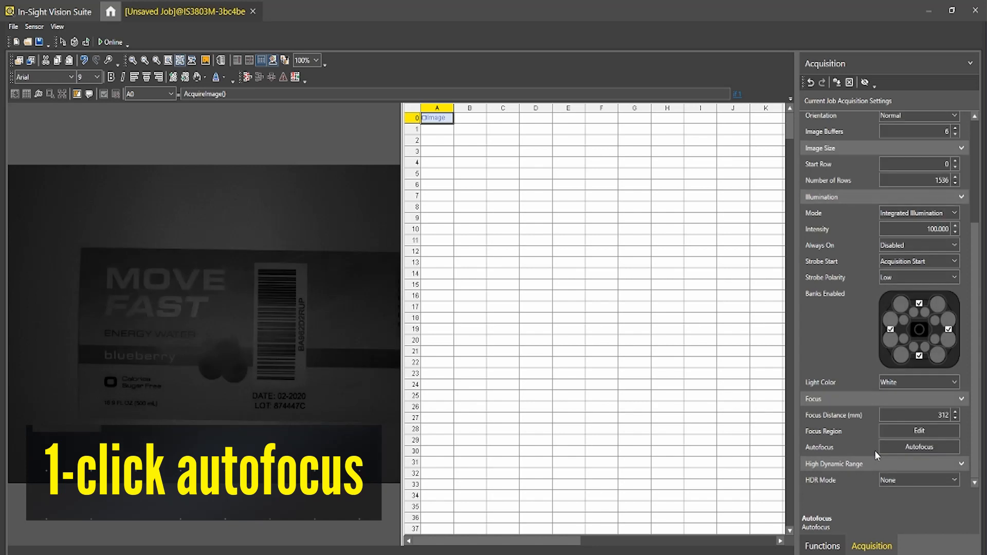
{"action": "mouse_move", "coordinate": [339, 423]}
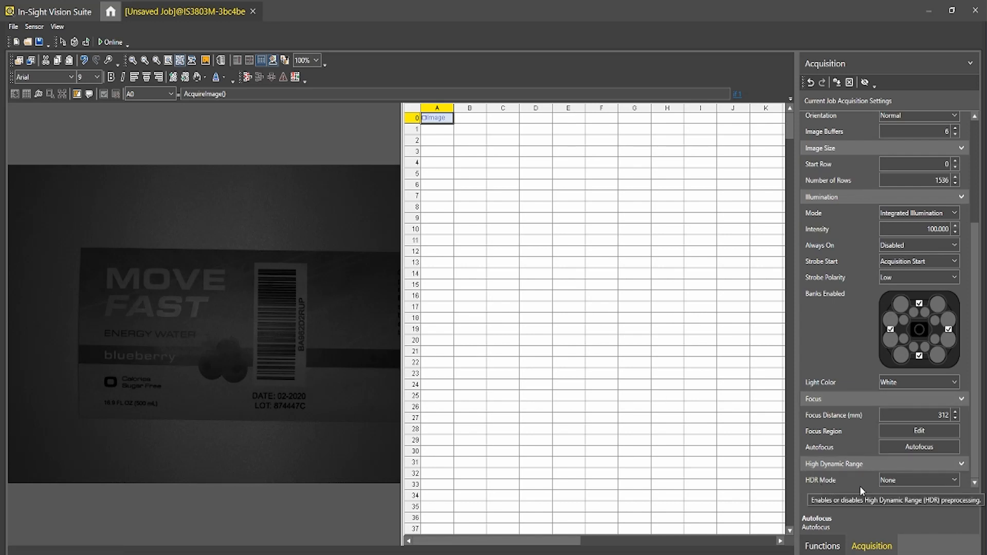
Set HDR Mode to HDR+ for a brighter, higher-contrast label image.
{"action": "left_click", "coordinate": [918, 479]}
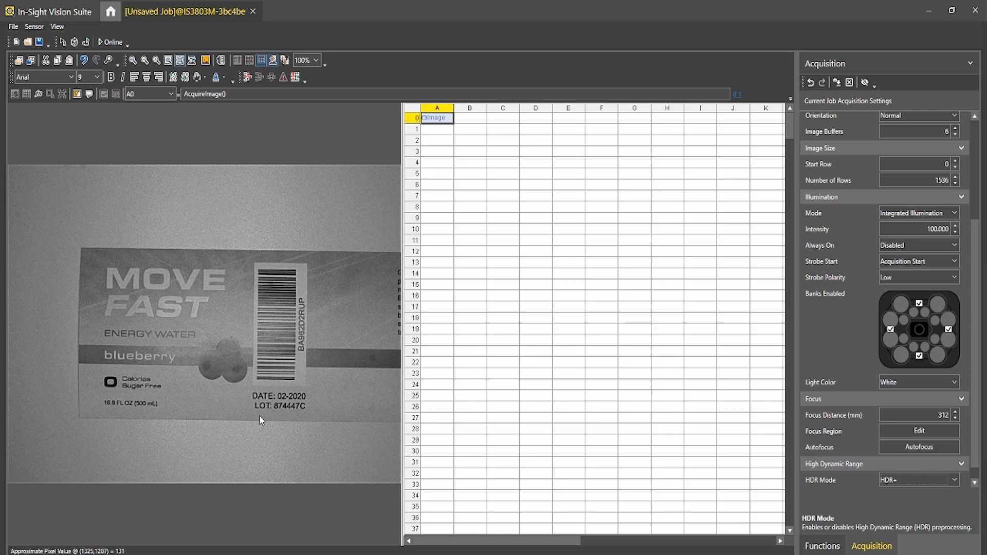
{"action": "mouse_move", "coordinate": [304, 418]}
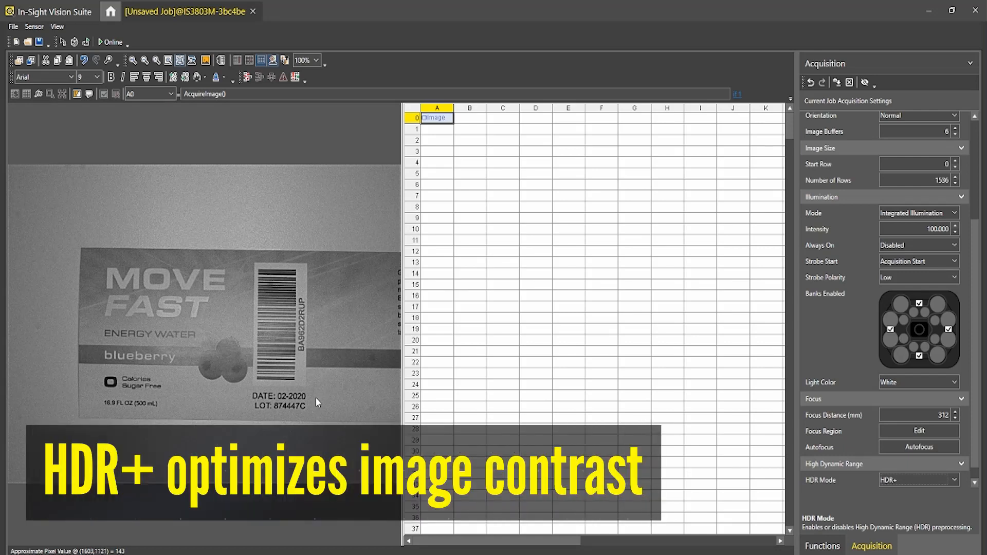
{"action": "mouse_move", "coordinate": [716, 438]}
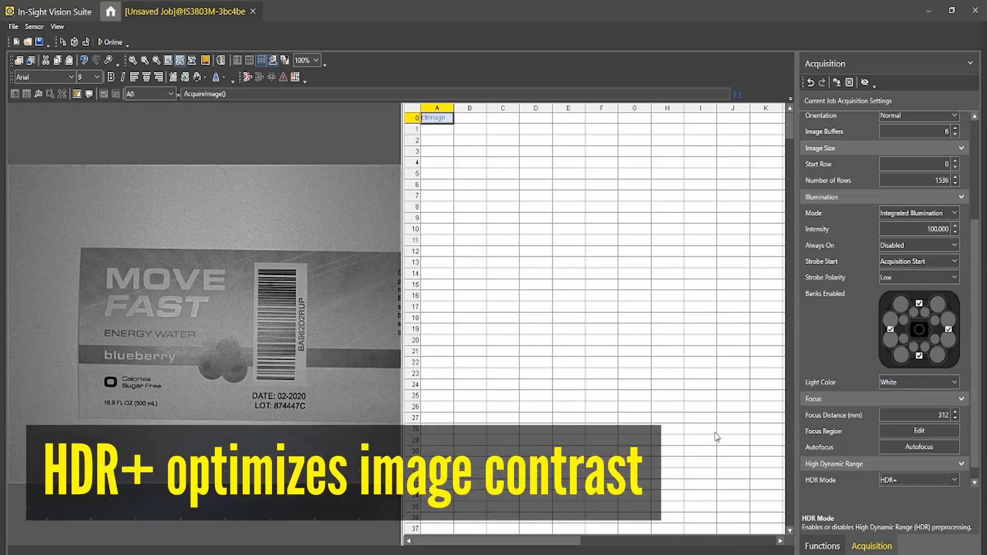
{"action": "left_click", "coordinate": [821, 545]}
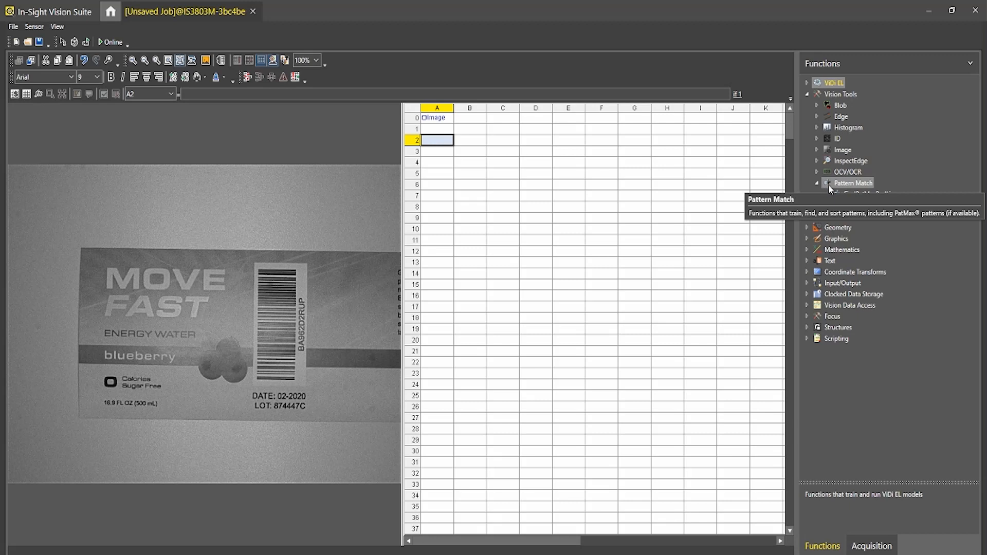
Insert TrainPatMaxRedLine into A2 and box its pattern region over the FAST text.
{"action": "left_click", "coordinate": [818, 182]}
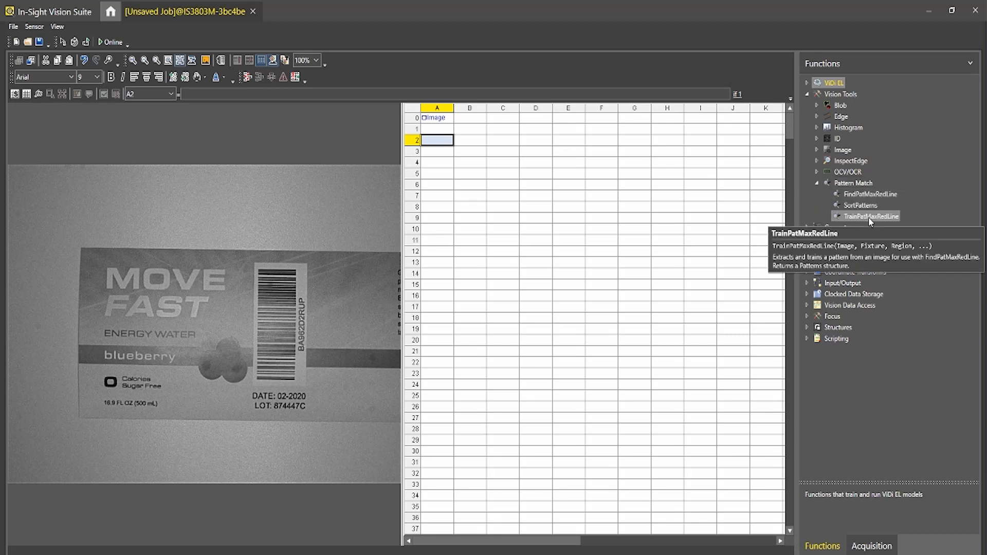
{"action": "left_click", "coordinate": [872, 216]}
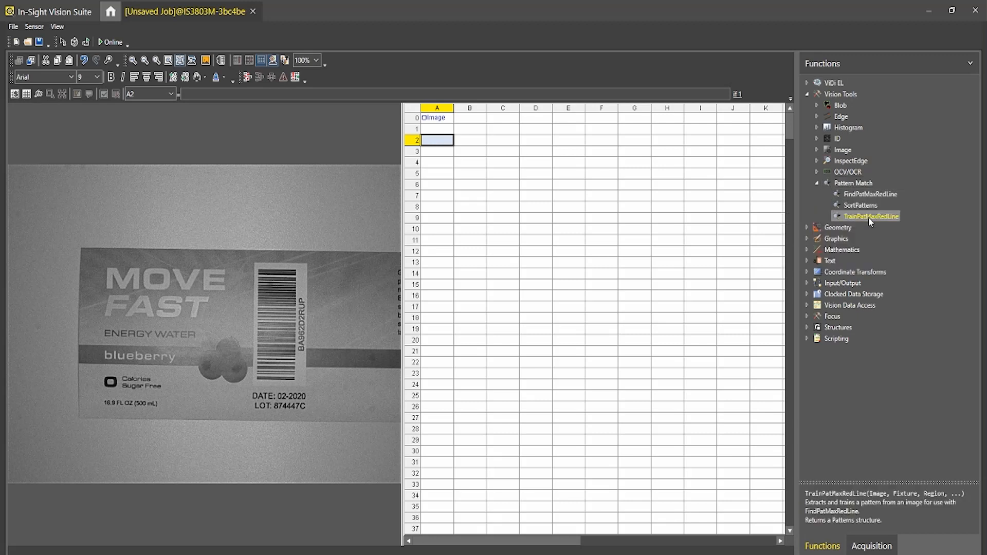
{"action": "double_click", "coordinate": [871, 216]}
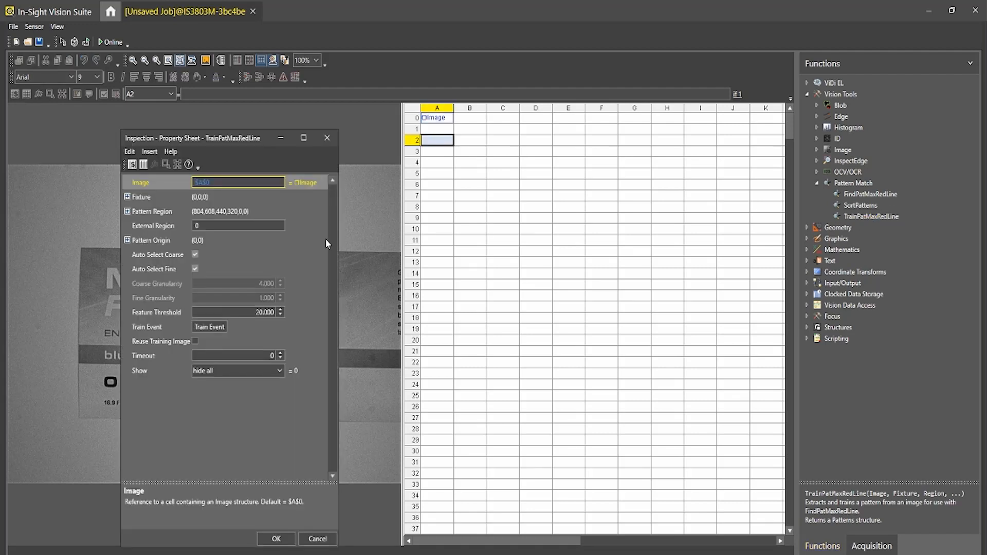
{"action": "left_click", "coordinate": [275, 539]}
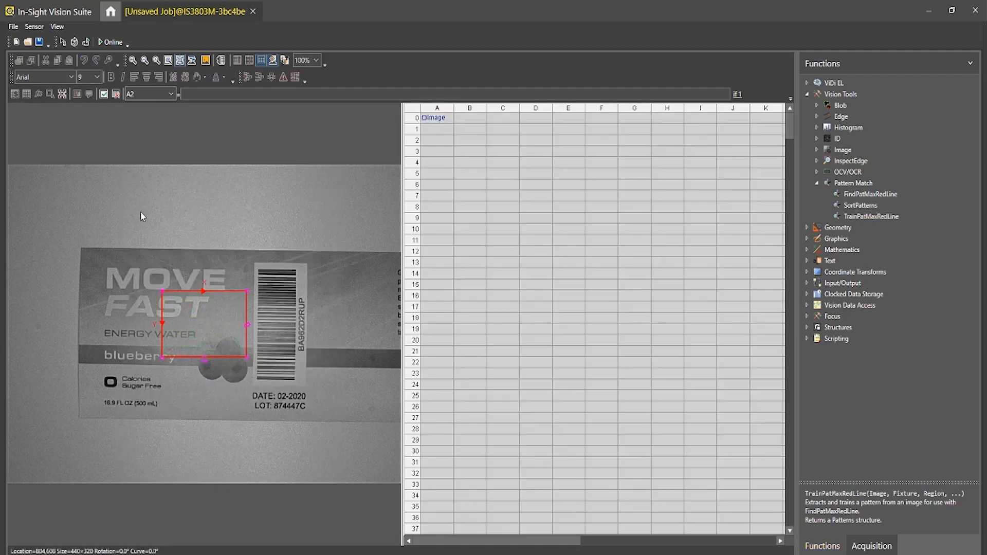
{"action": "left_click_drag", "start_coordinate": [203, 320], "coordinate": [313, 438]}
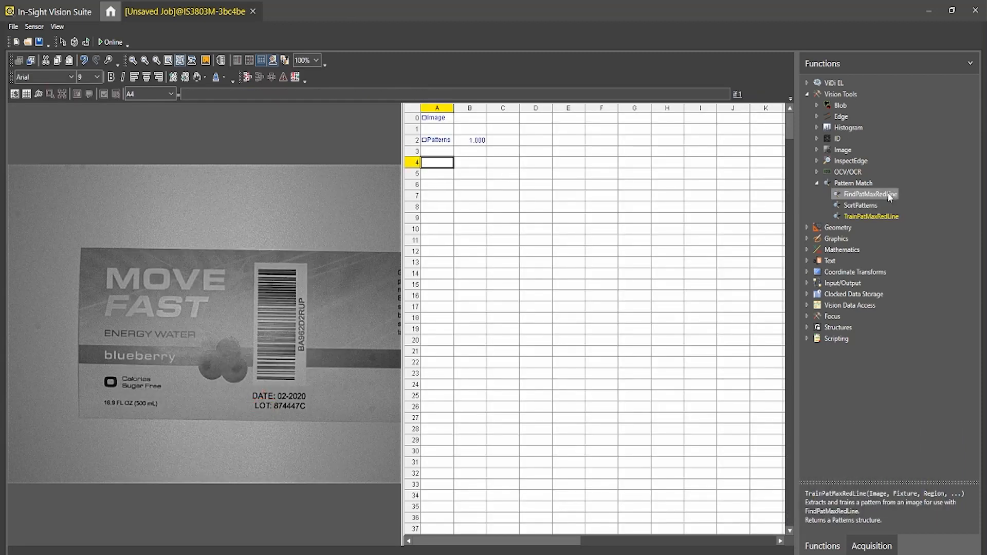
Add FindPatMaxRedLine to A4, searching the label for pattern $A$2 and scoring 95.855.
{"action": "double_click", "coordinate": [871, 193]}
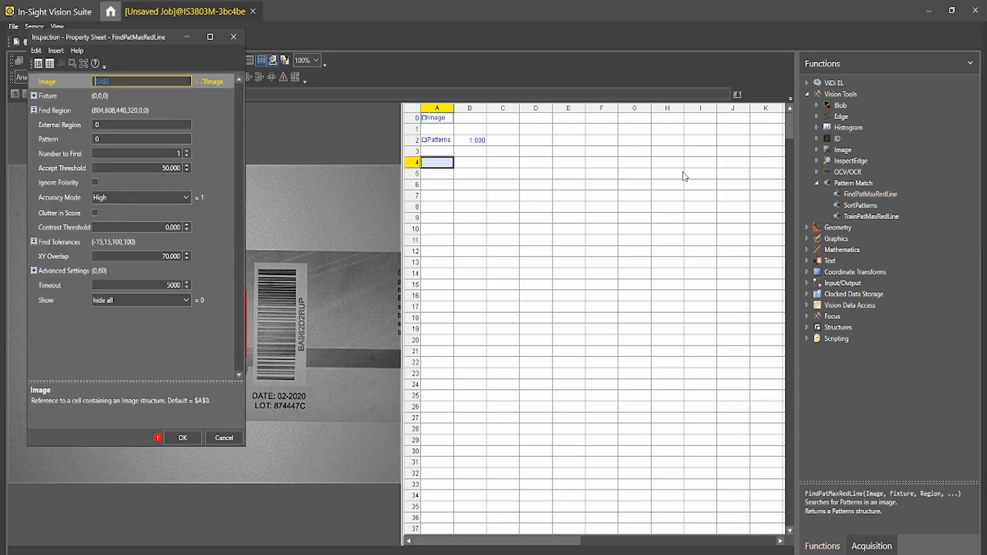
{"action": "left_click", "coordinate": [182, 438]}
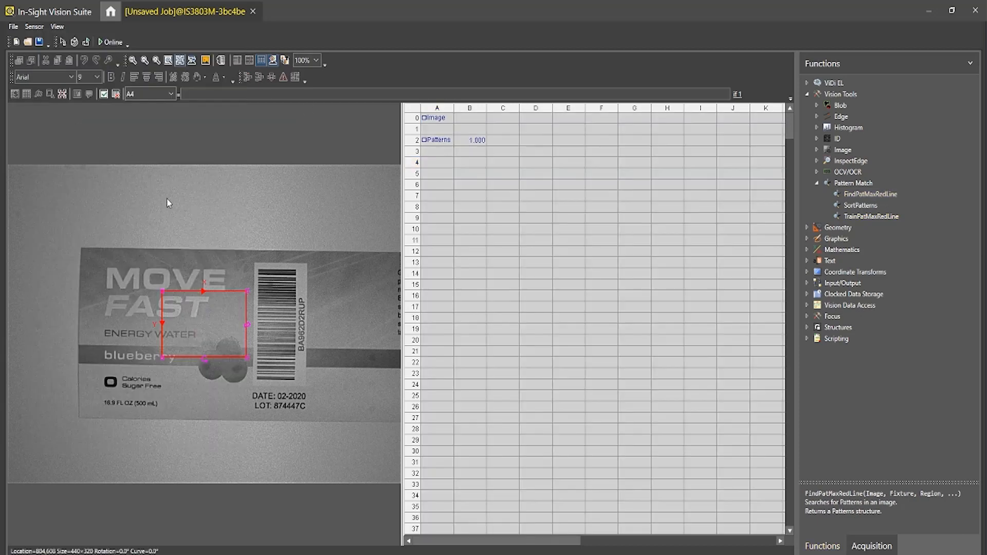
{"action": "left_click_drag", "start_coordinate": [246, 326], "coordinate": [354, 424]}
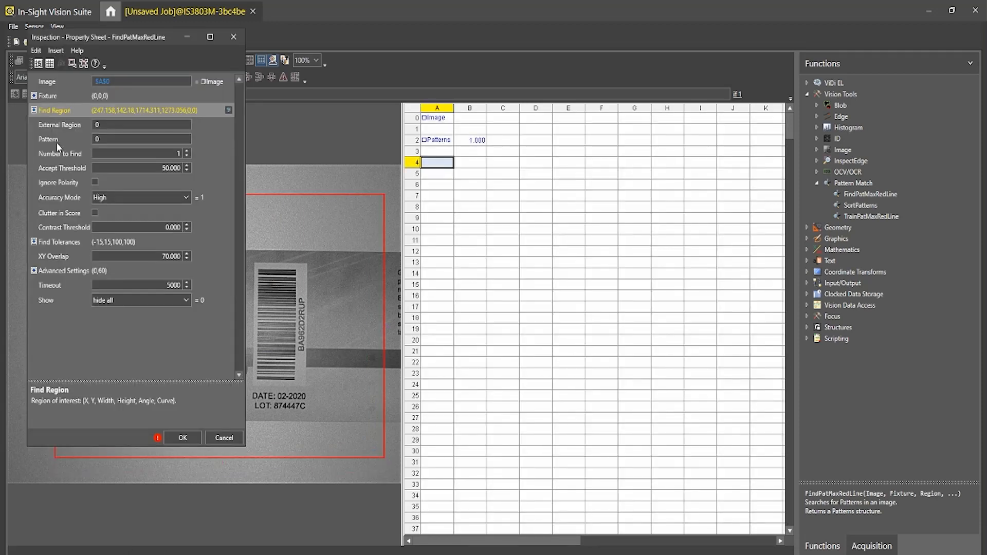
{"action": "left_click", "coordinate": [182, 437]}
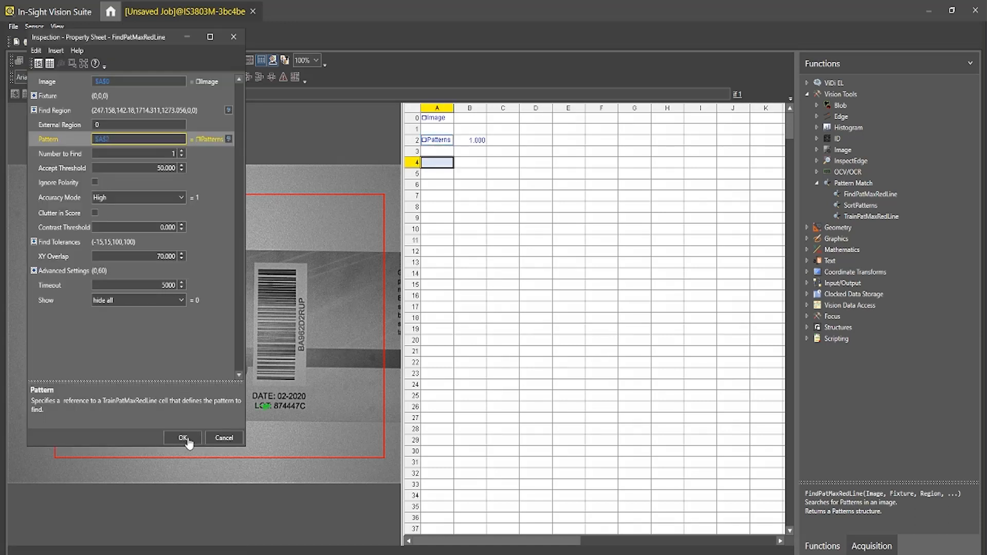
{"action": "left_click", "coordinate": [183, 438]}
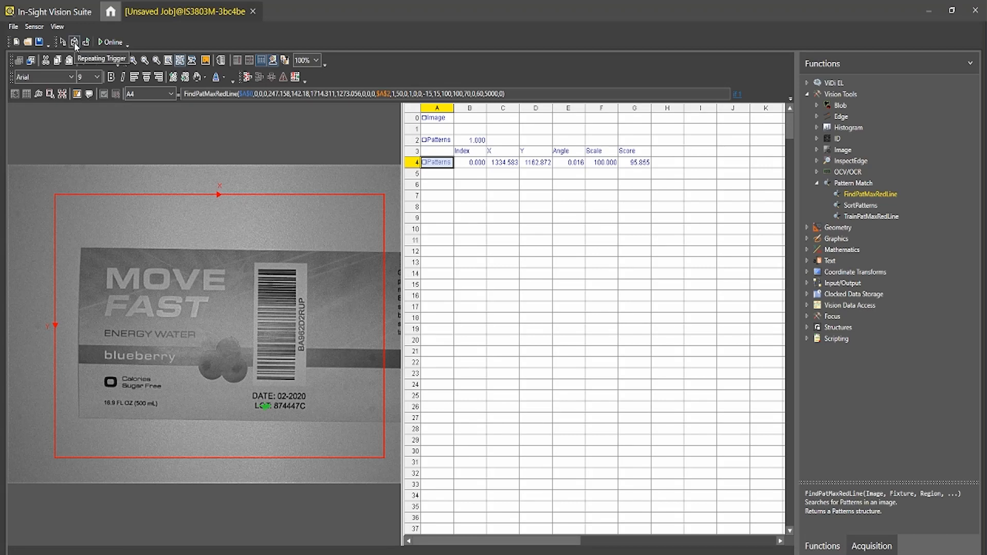
Run Repeating Trigger while shifting the label, confirming a 94.935 match, then stop it.
{"action": "left_click", "coordinate": [74, 42]}
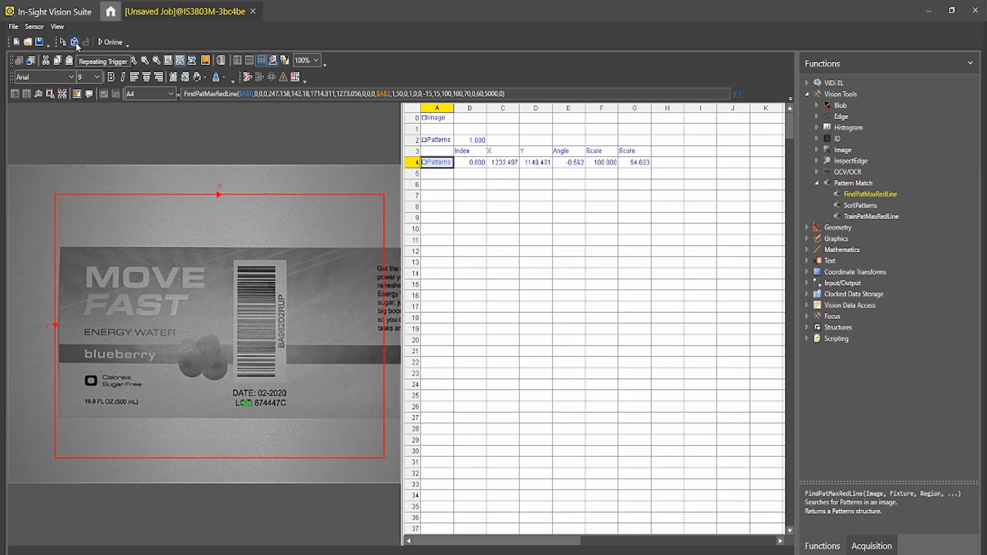
{"action": "left_click", "coordinate": [75, 42]}
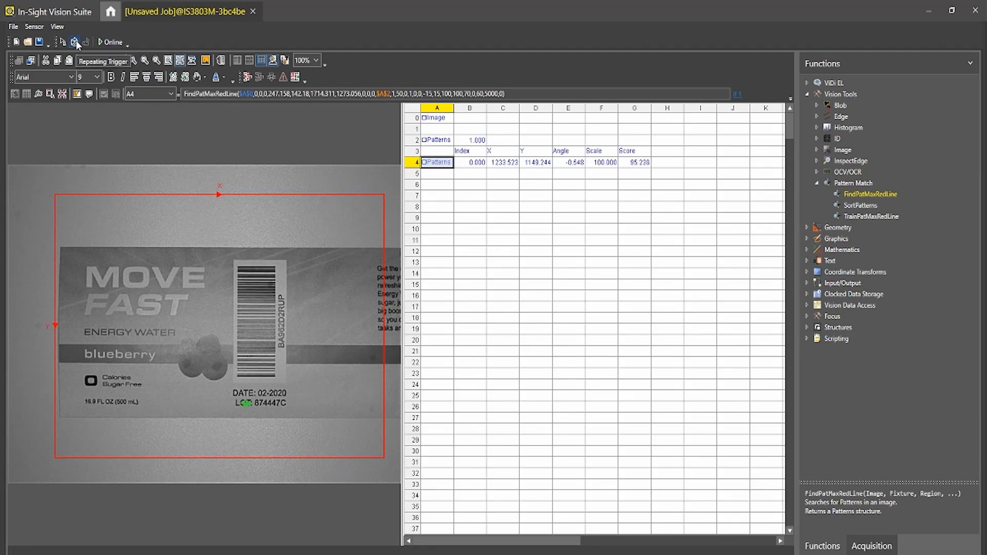
{"action": "left_click", "coordinate": [74, 42]}
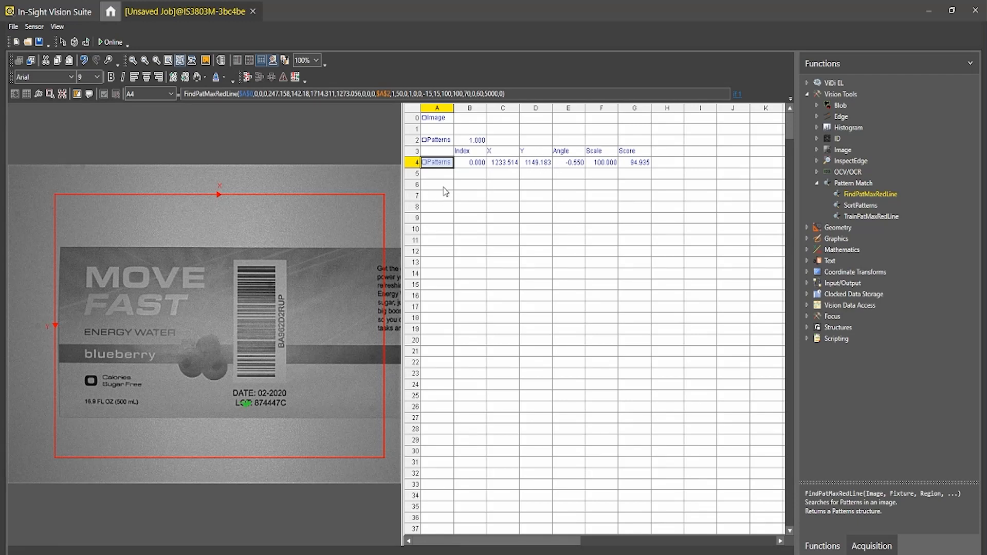
Insert ViDiELRead into A7 and fixture it to the FindPatMaxRedLine X, Y and angle.
{"action": "left_click", "coordinate": [437, 196]}
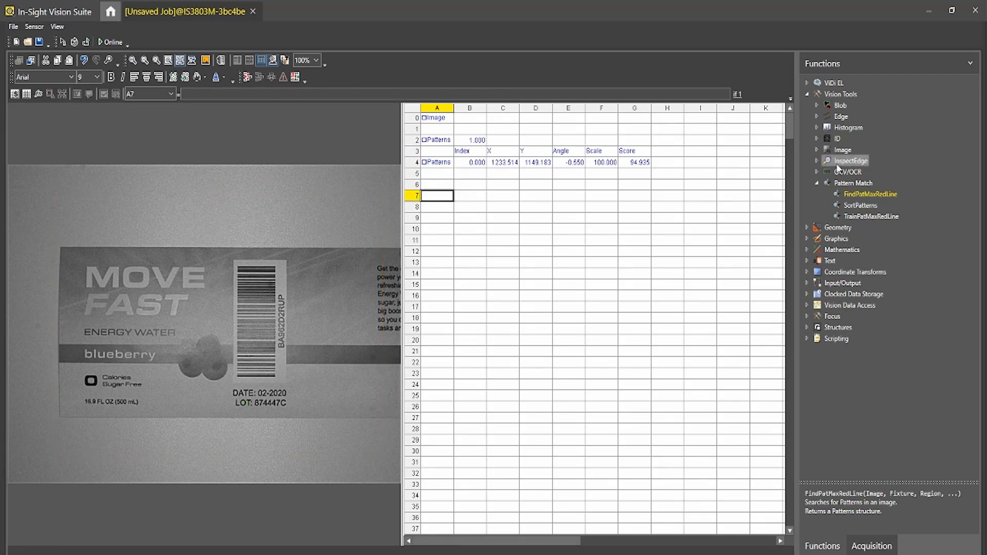
{"action": "left_click", "coordinate": [808, 82]}
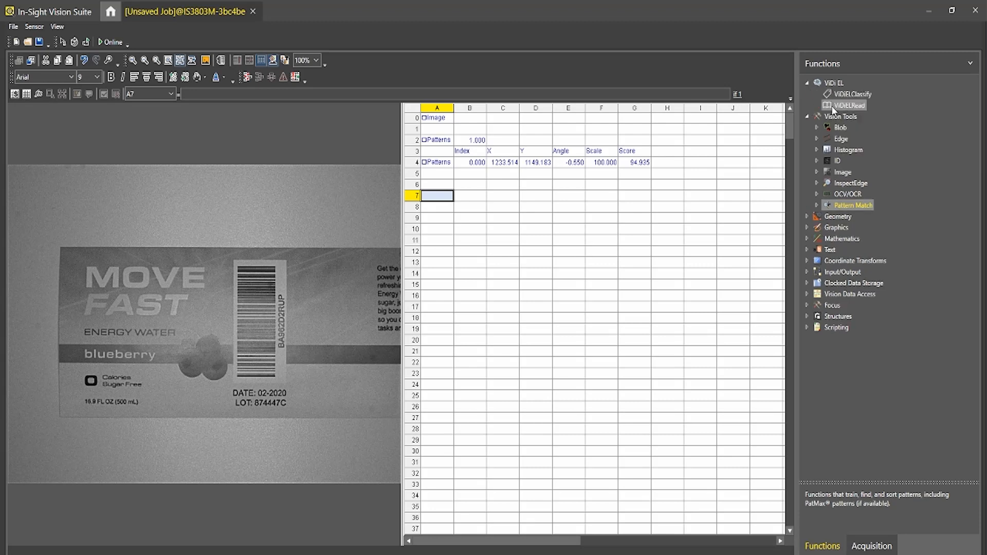
{"action": "double_click", "coordinate": [849, 105]}
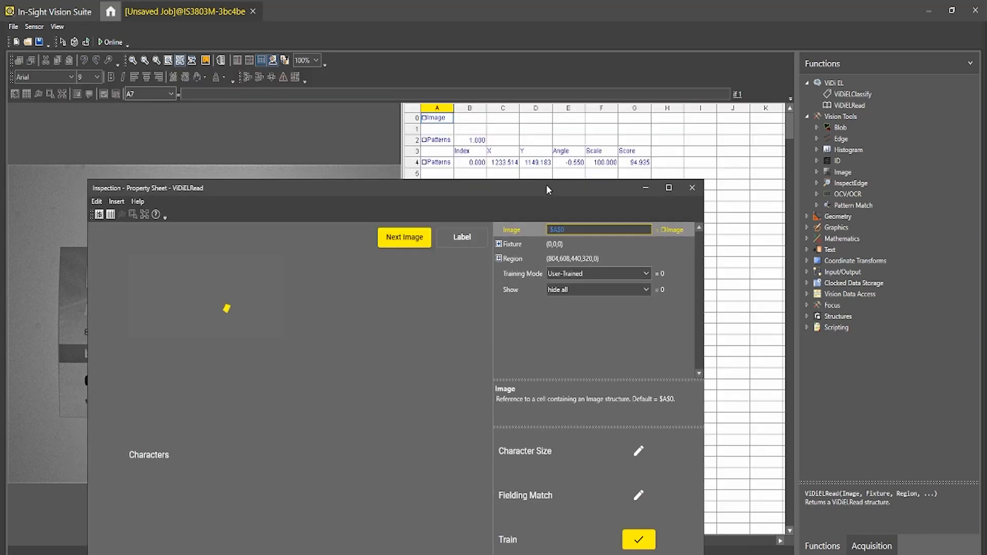
{"action": "left_click", "coordinate": [404, 238]}
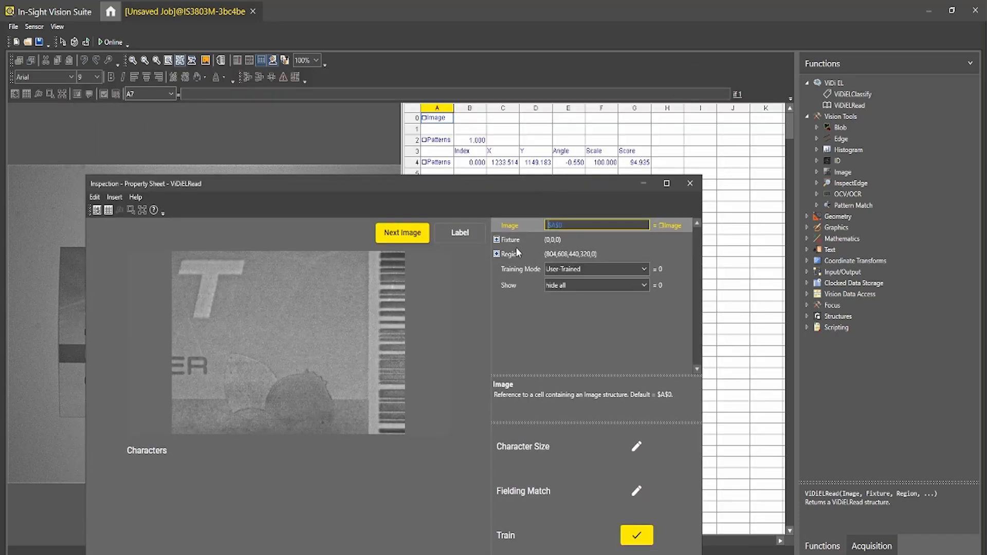
{"action": "left_click", "coordinate": [510, 240]}
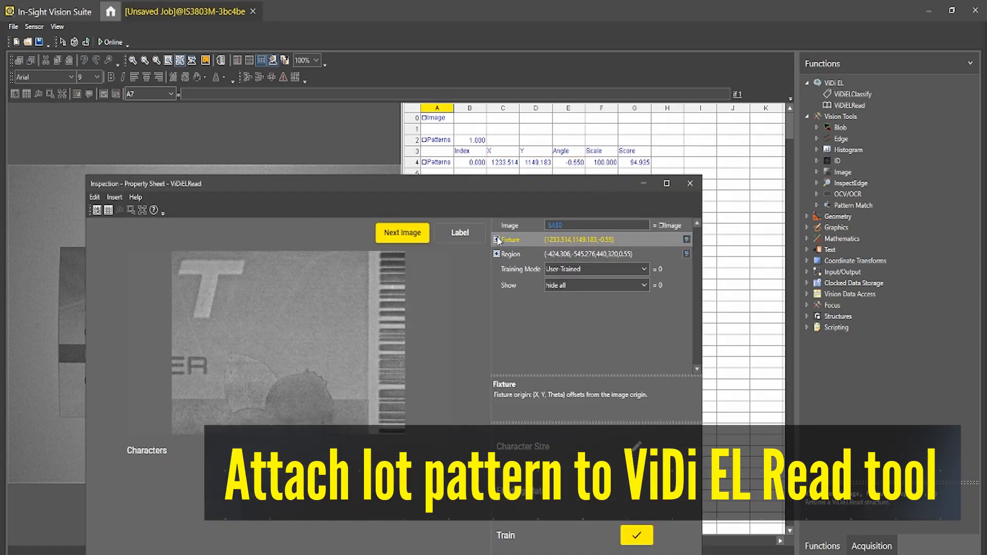
{"action": "left_click", "coordinate": [498, 240]}
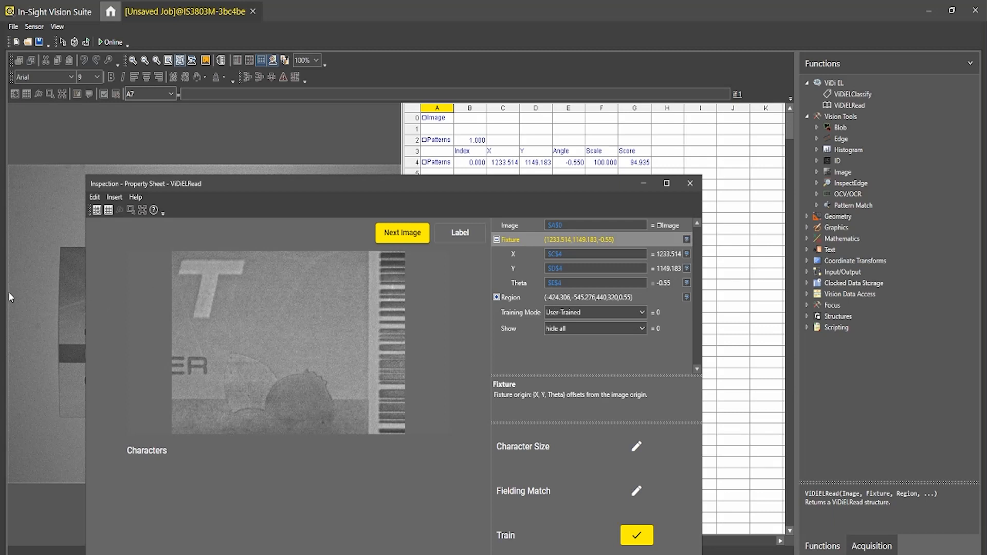
{"action": "mouse_move", "coordinate": [565, 265]}
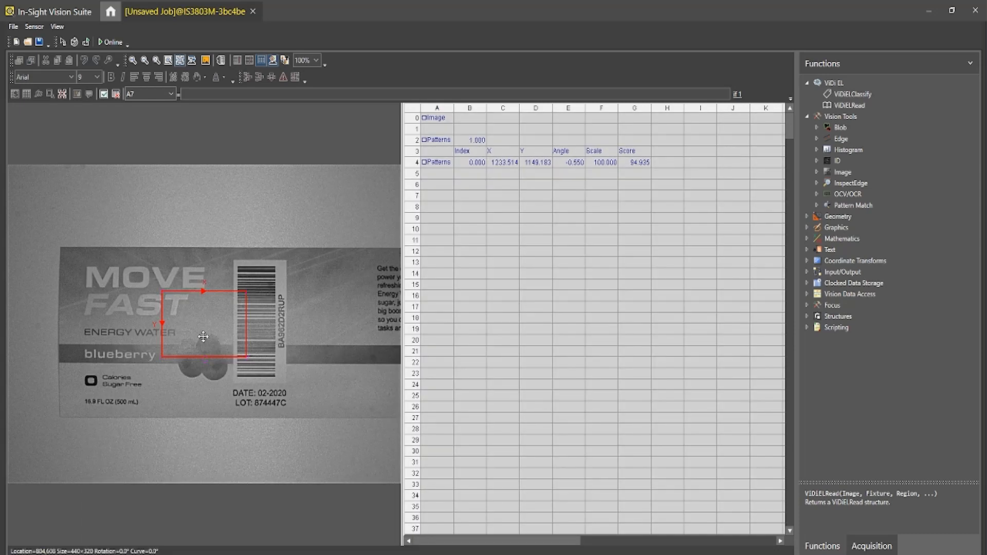
Move and resize the read region to frame the lot number 874447C.
{"action": "left_click_drag", "start_coordinate": [204, 337], "coordinate": [292, 438]}
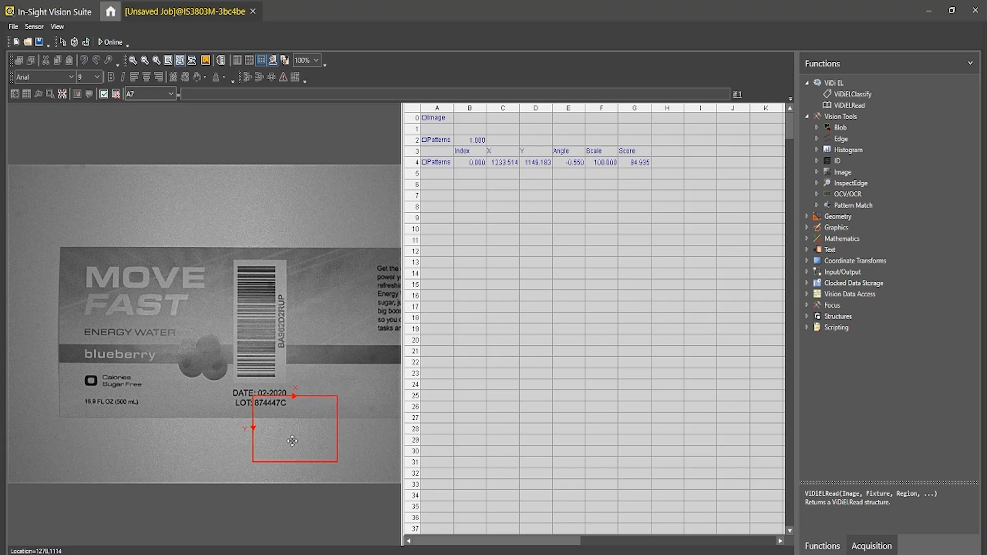
{"action": "left_click_drag", "start_coordinate": [292, 441], "coordinate": [323, 440]}
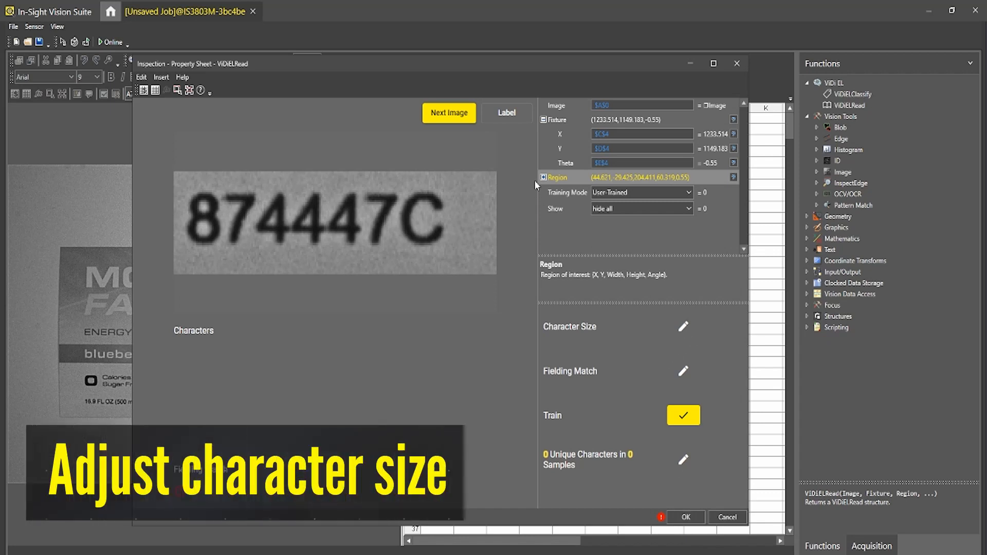
Size the character box to one digit, splitting 874447C into seven characters, and accept the tool.
{"action": "left_click", "coordinate": [558, 120]}
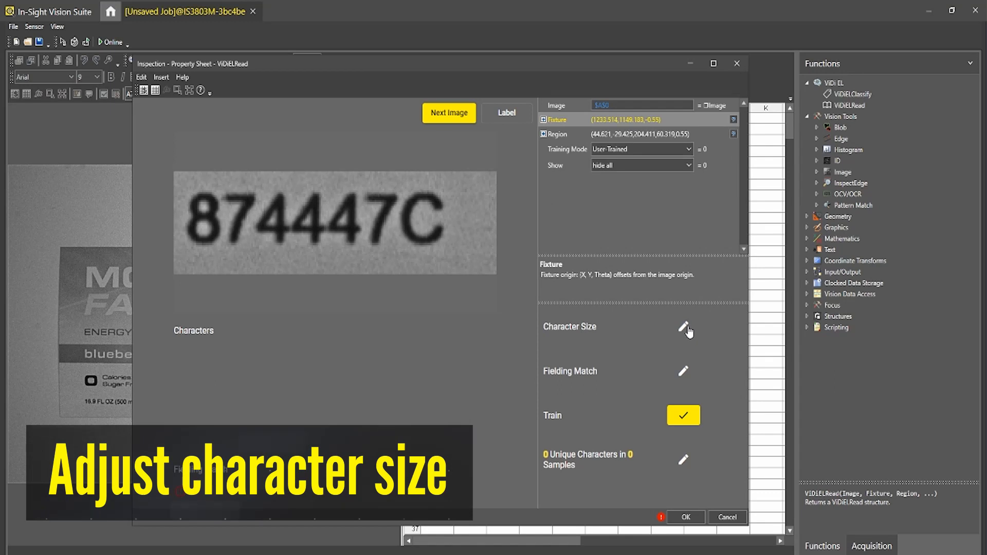
{"action": "left_click", "coordinate": [683, 326]}
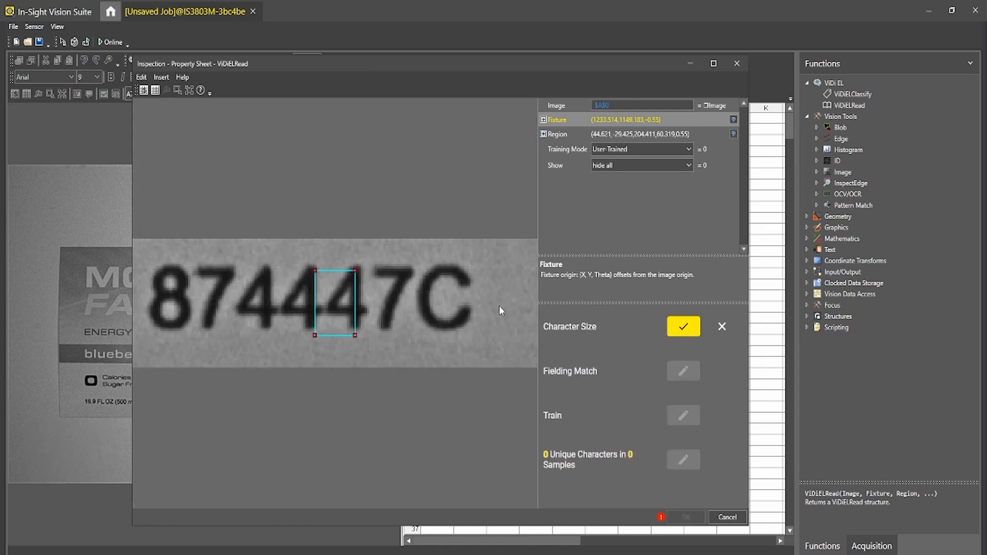
{"action": "left_click_drag", "start_coordinate": [334, 302], "coordinate": [392, 300]}
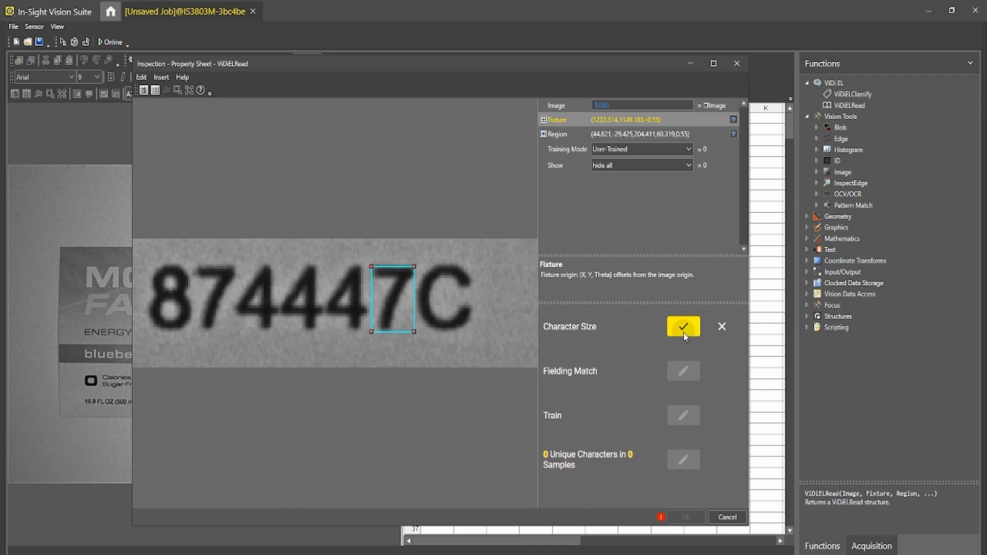
{"action": "left_click", "coordinate": [683, 327]}
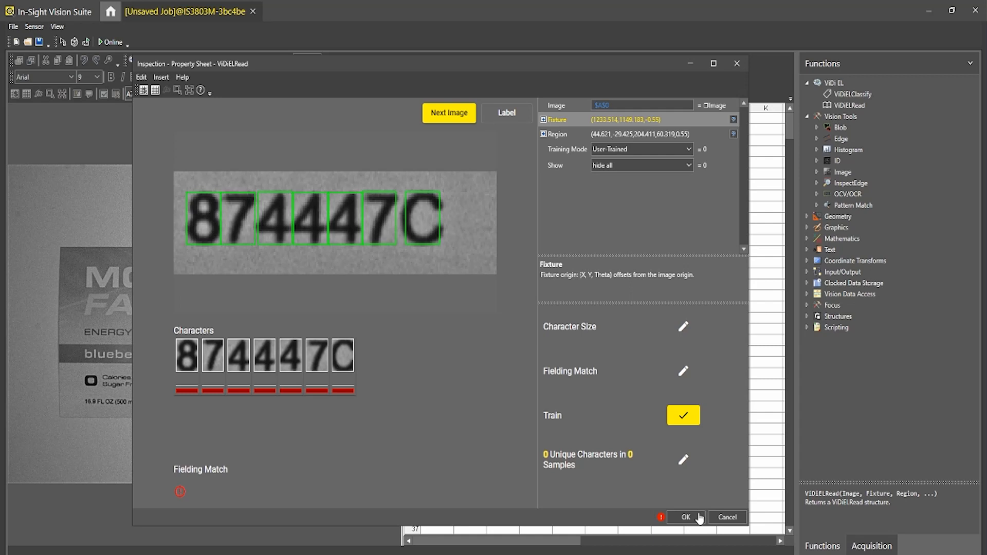
{"action": "left_click", "coordinate": [685, 516]}
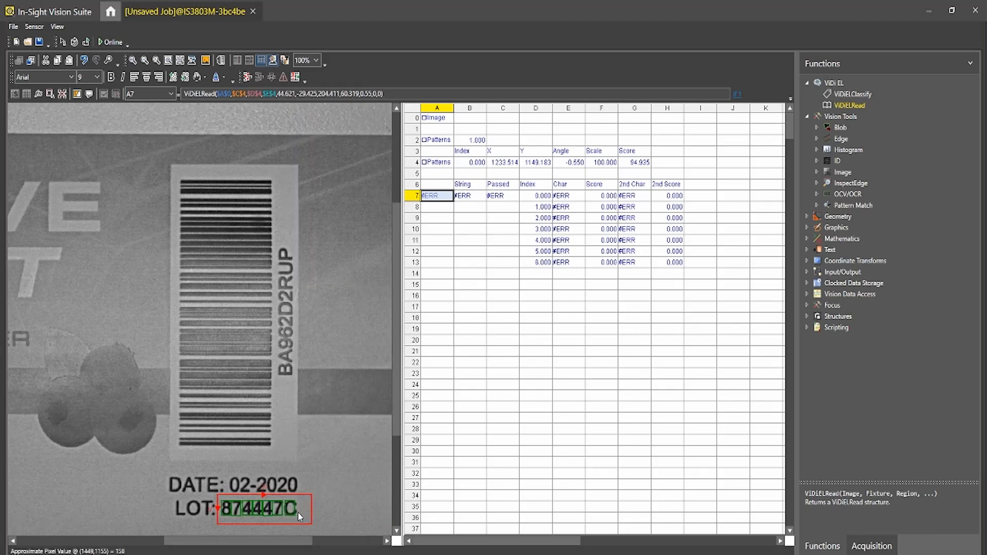
{"action": "mouse_move", "coordinate": [152, 109]}
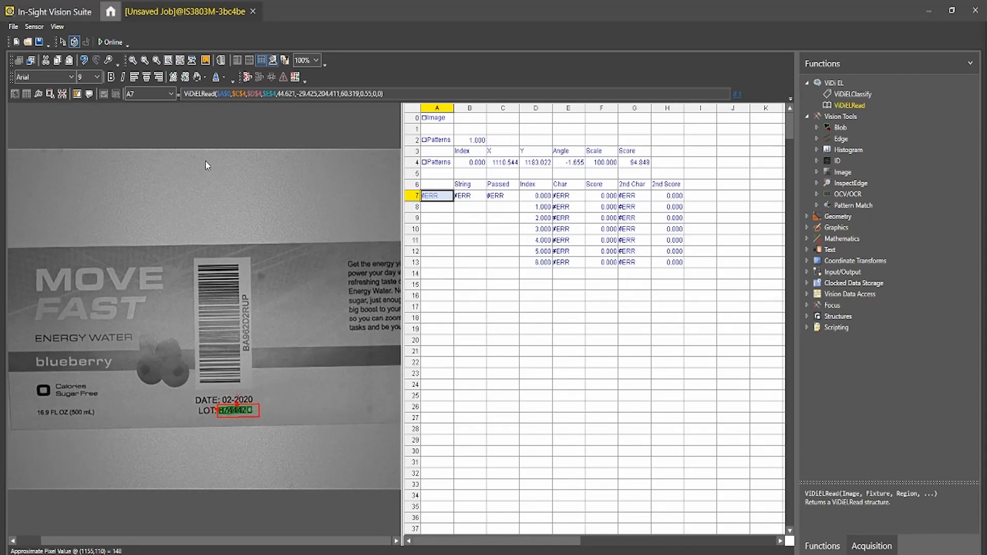
Reopen the ViDiELRead property sheet from cell A7 to label the segmented characters.
{"action": "left_click", "coordinate": [74, 42]}
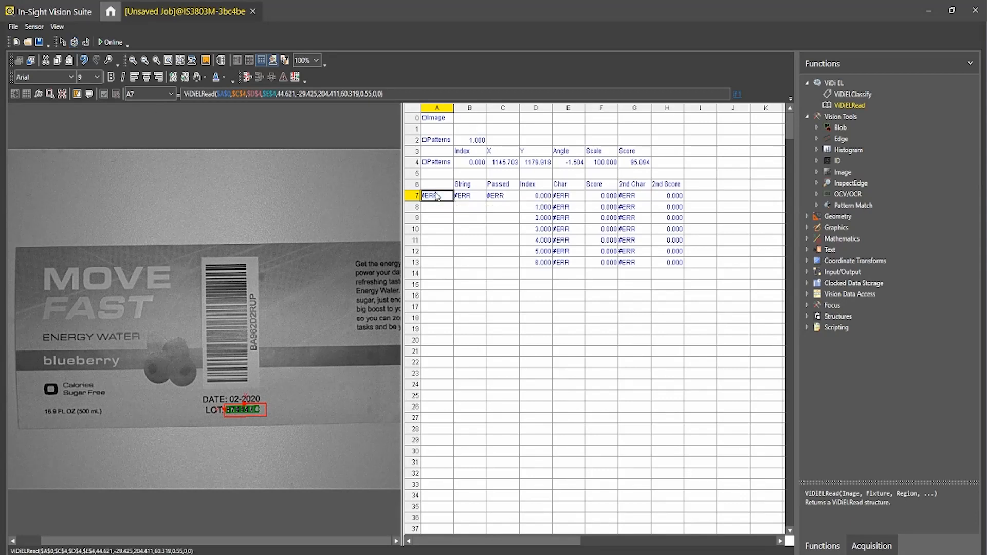
{"action": "double_click", "coordinate": [436, 195]}
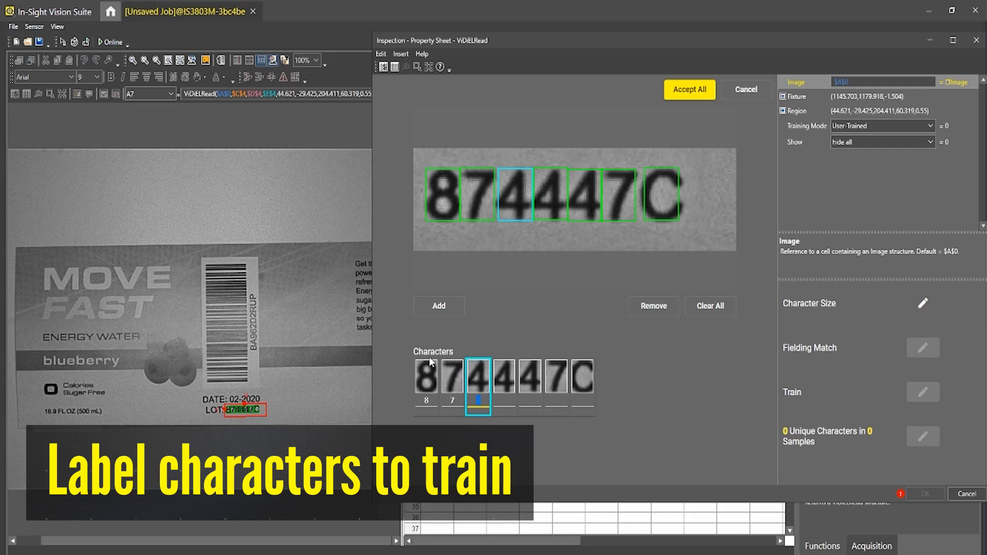
Label the blueberry LOT characters as 874447C and accept all labels.
{"action": "left_click", "coordinate": [426, 378]}
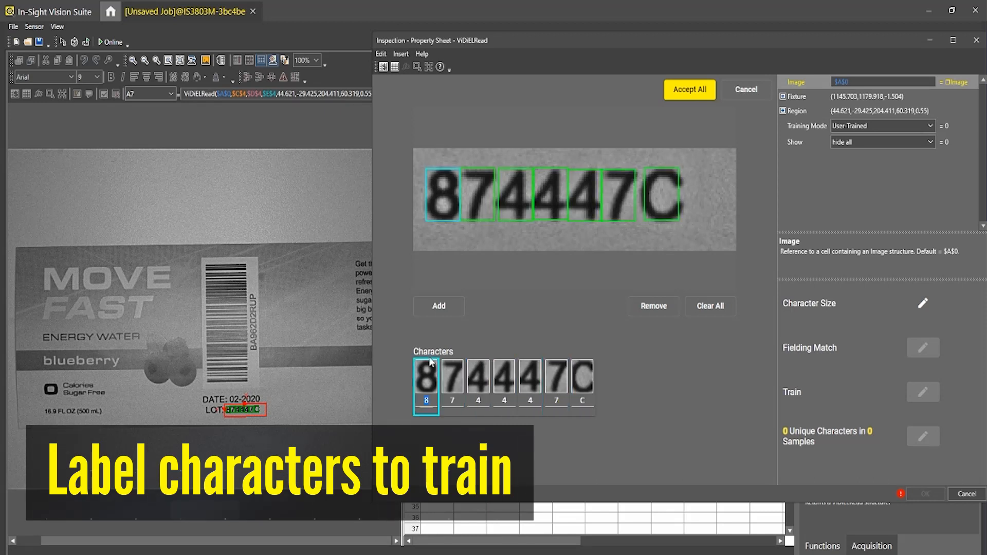
{"action": "left_click", "coordinate": [689, 89]}
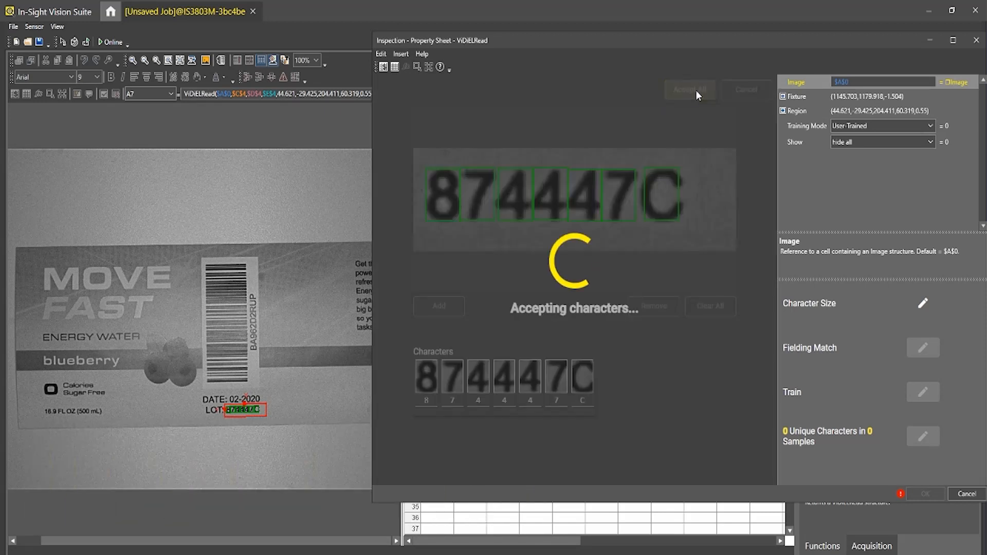
{"action": "left_click", "coordinate": [690, 90]}
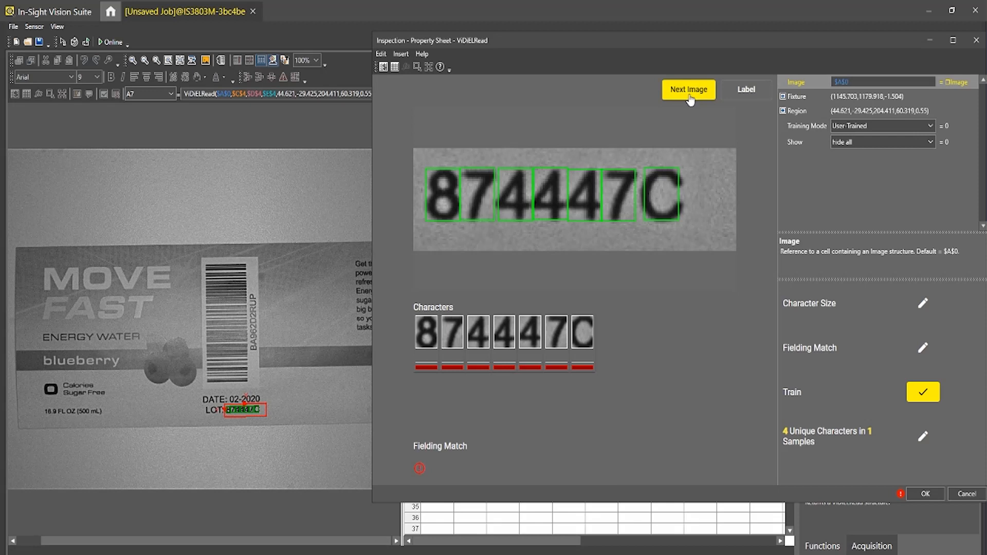
{"action": "mouse_move", "coordinate": [688, 105]}
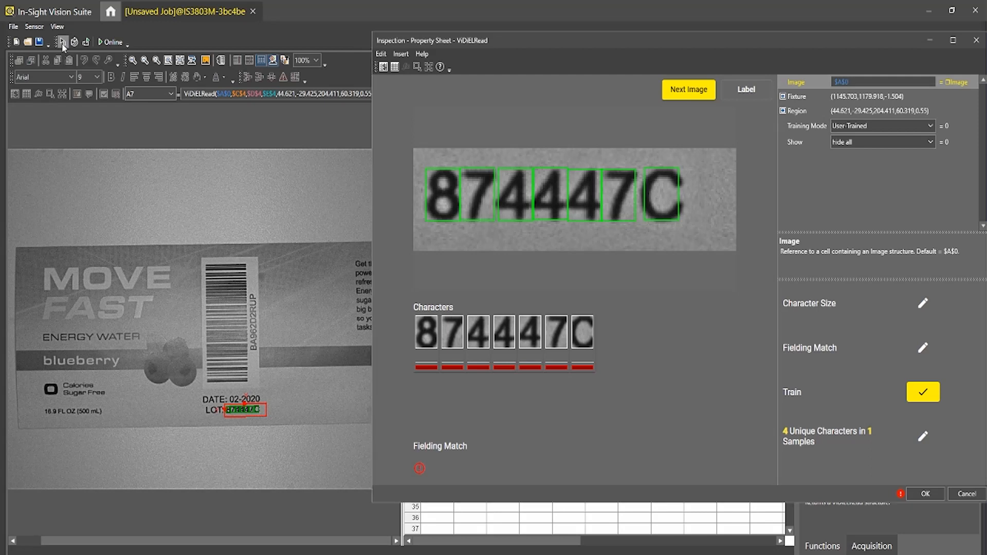
Capture a lemon label image, label its LOT as 8744039D, and accept all.
{"action": "left_click", "coordinate": [687, 90]}
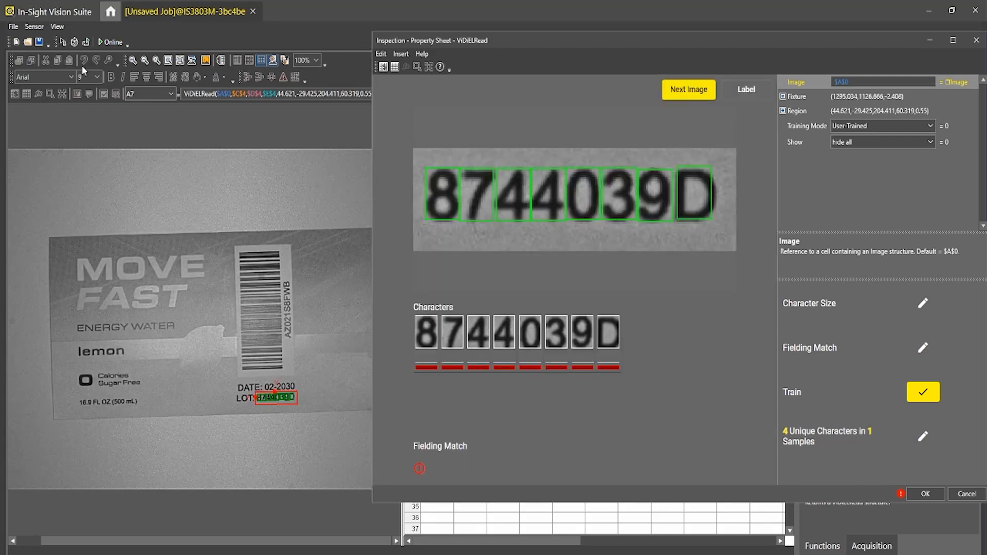
{"action": "left_click", "coordinate": [923, 392]}
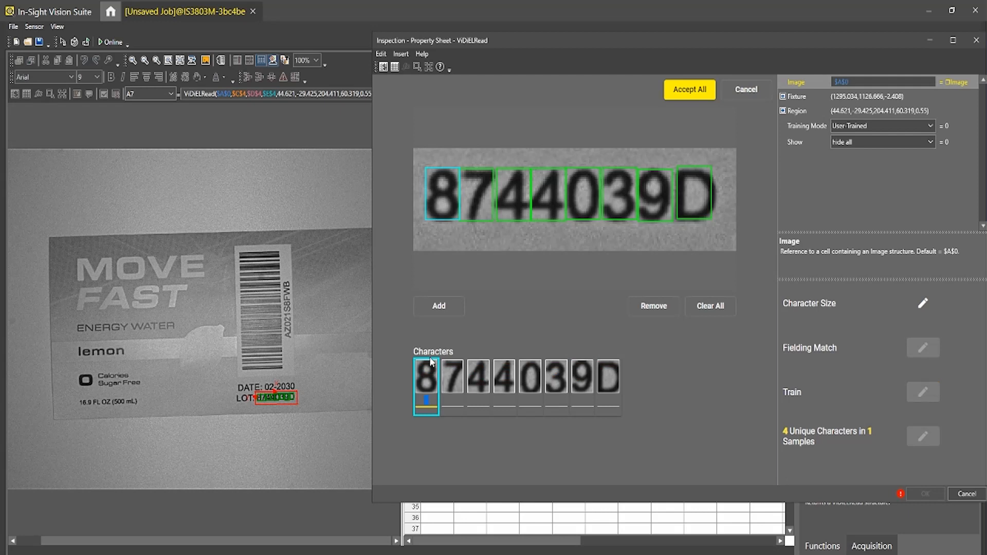
{"action": "left_click", "coordinate": [477, 378]}
{"action": "type", "text": "8744039D"}
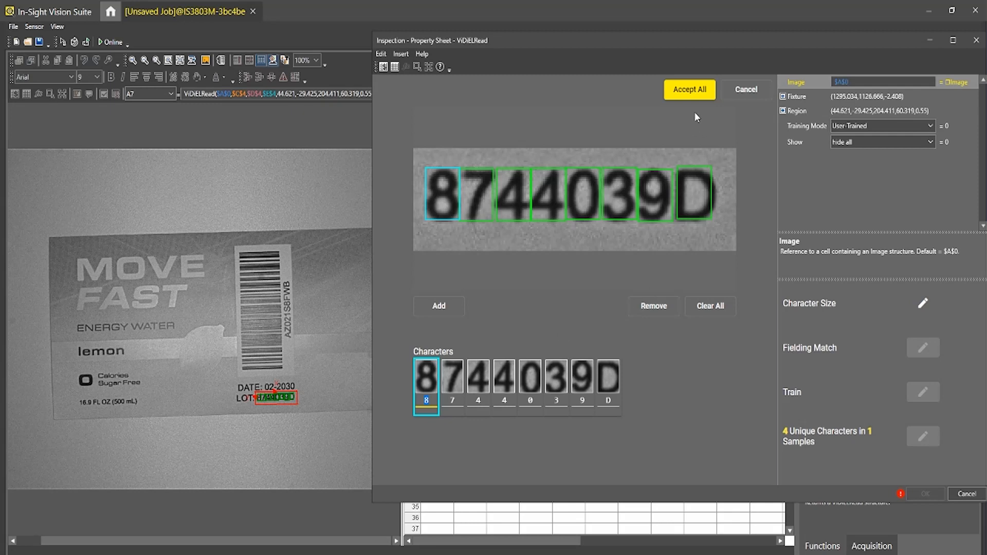
{"action": "left_click", "coordinate": [689, 89]}
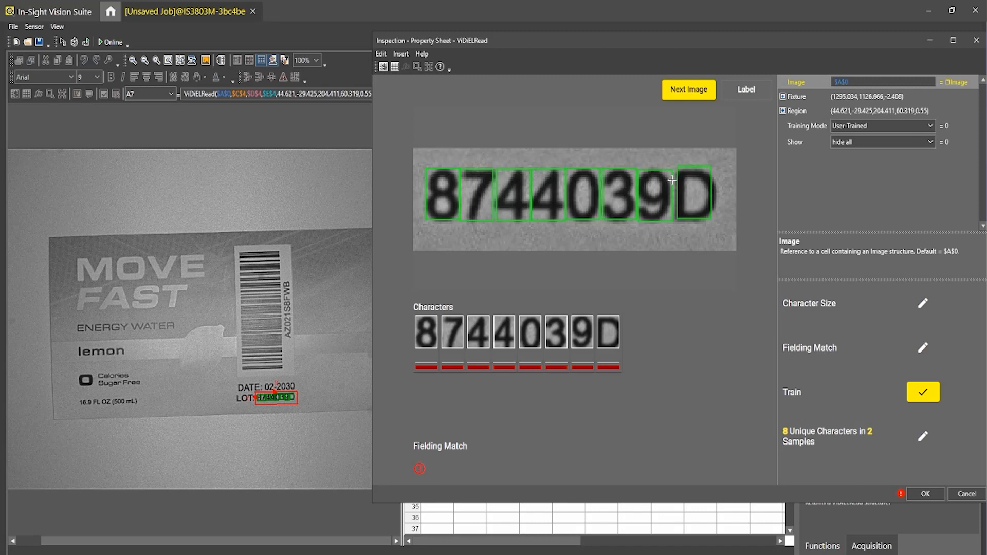
{"action": "mouse_move", "coordinate": [689, 110]}
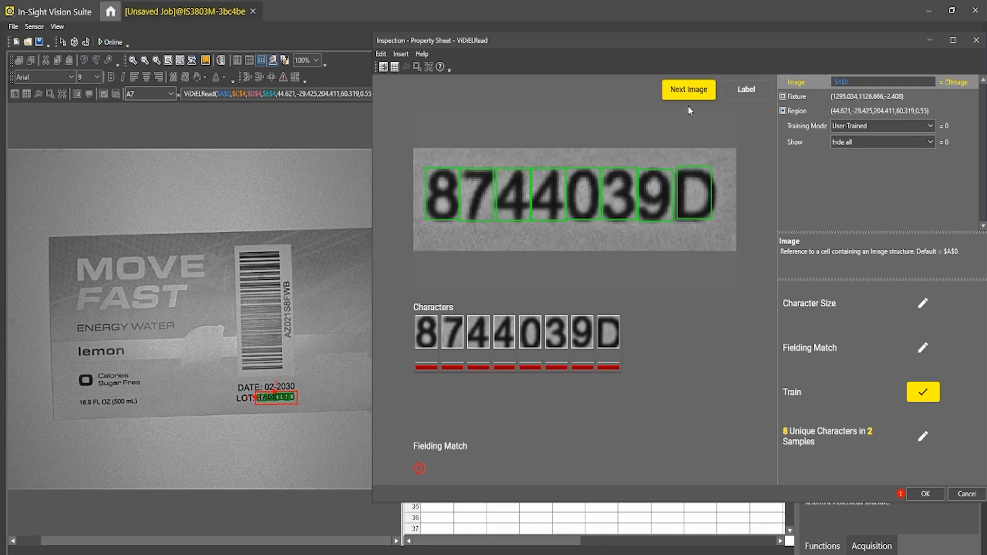
Load the strawberry label image, label its LOT as 8744395B, and accept all.
{"action": "left_click", "coordinate": [688, 89]}
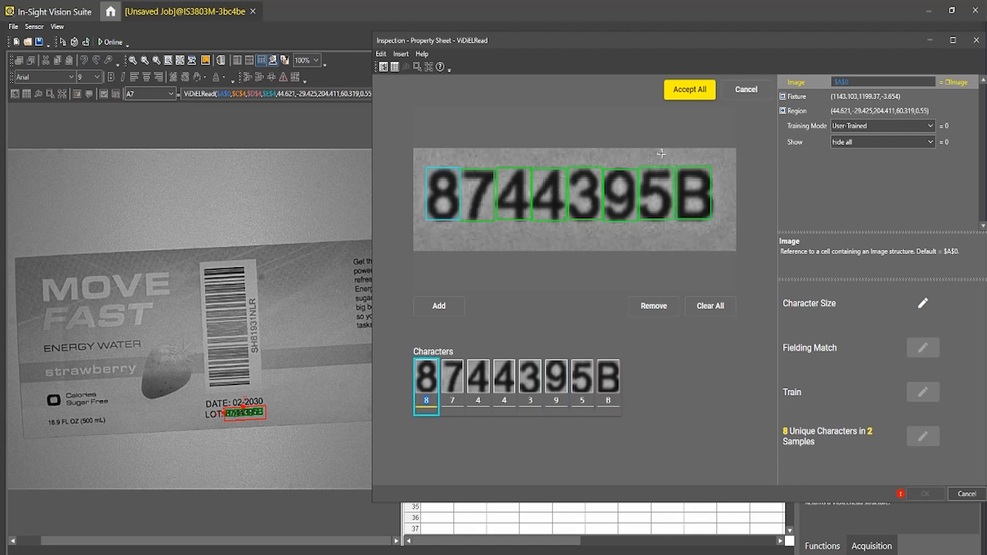
{"action": "left_click", "coordinate": [689, 90]}
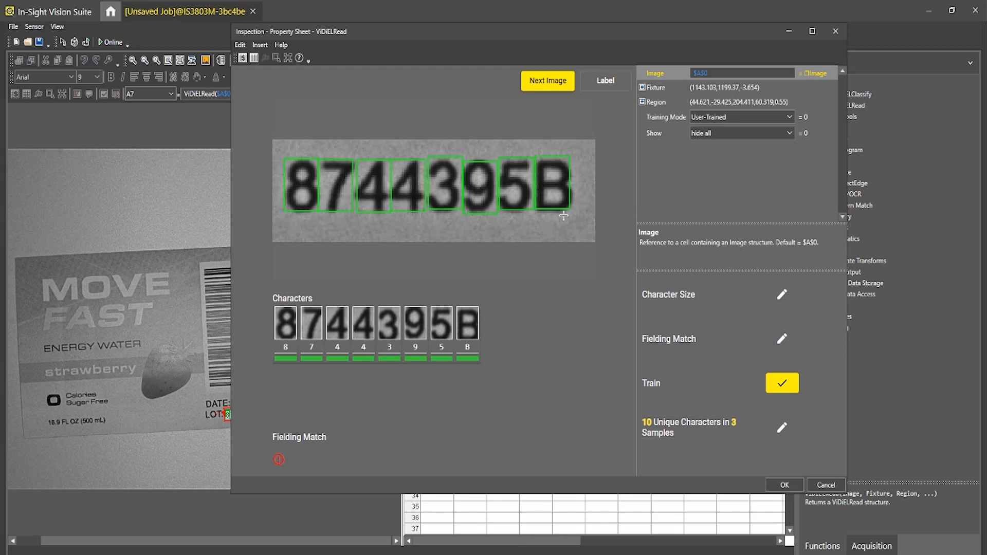
{"action": "mouse_move", "coordinate": [275, 364]}
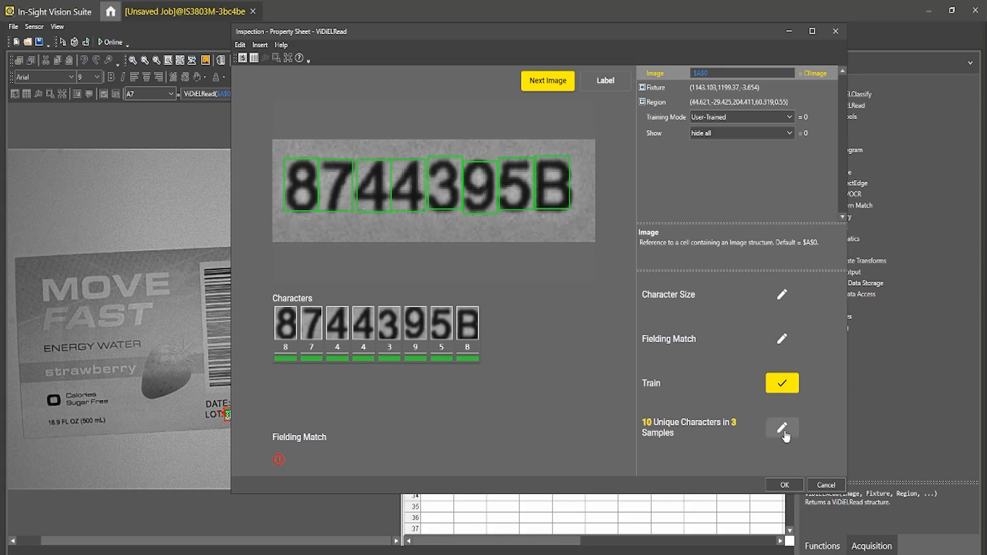
Review the 10 trained character classes, return to Train, and confirm with OK.
{"action": "left_click", "coordinate": [782, 428]}
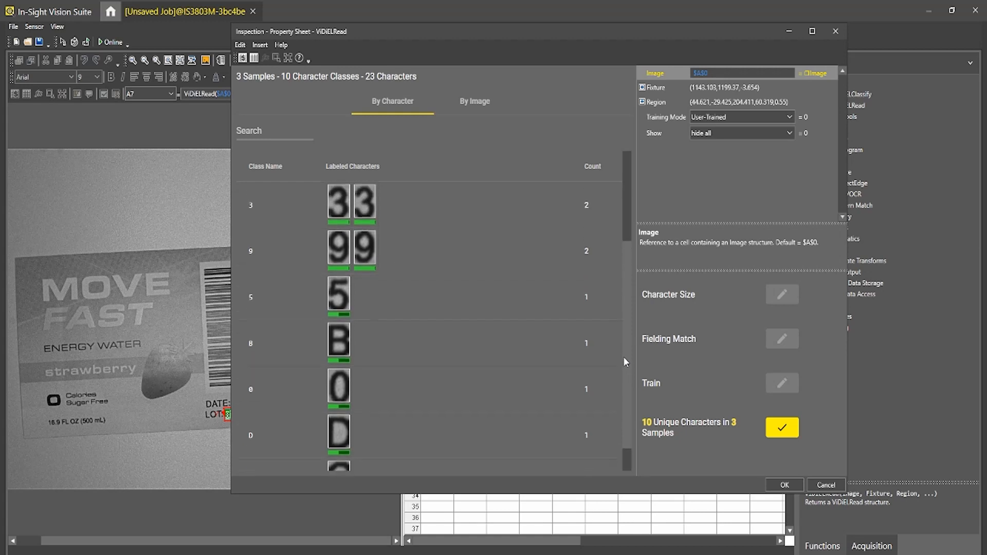
{"action": "scroll", "scroll_direction": "down", "scroll_amount": 3}
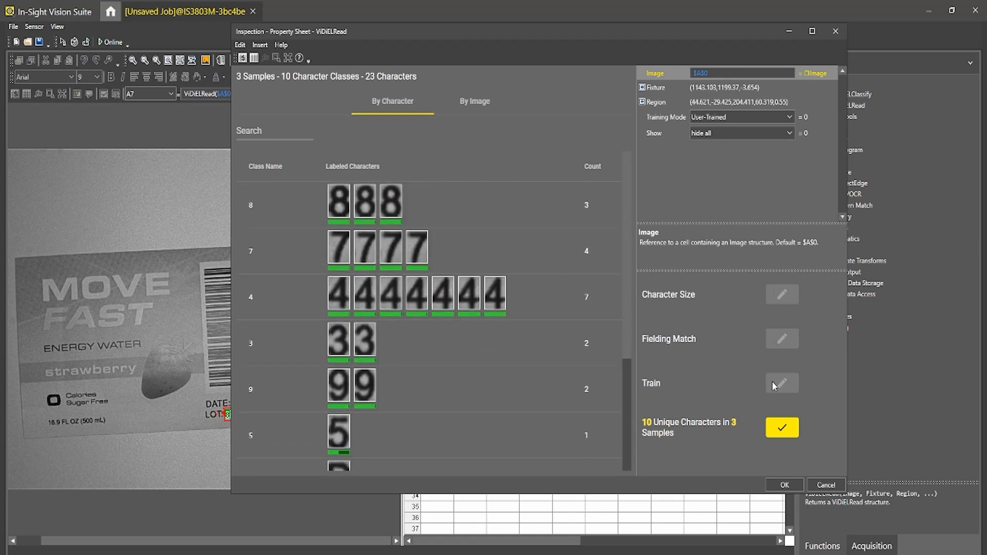
{"action": "left_click", "coordinate": [782, 382]}
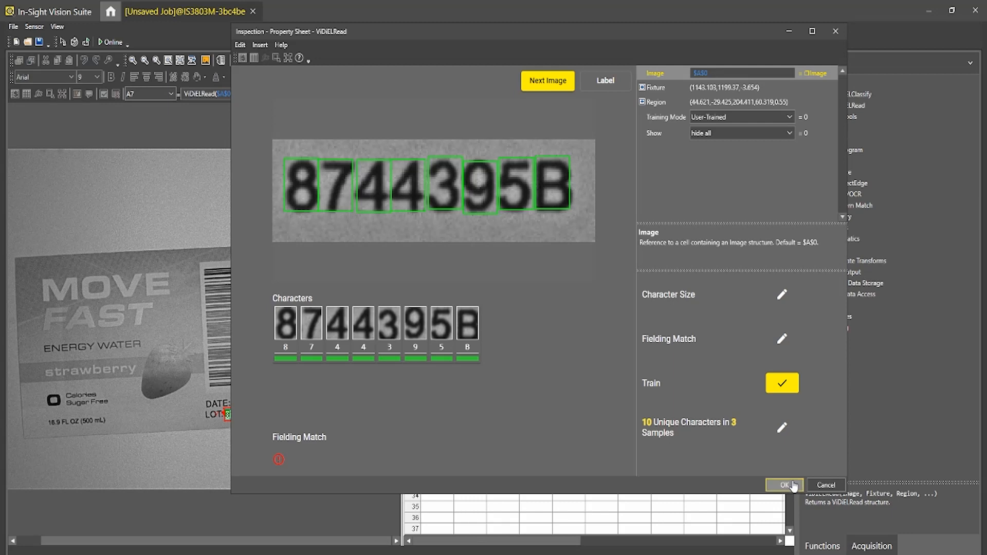
{"action": "left_click", "coordinate": [784, 485]}
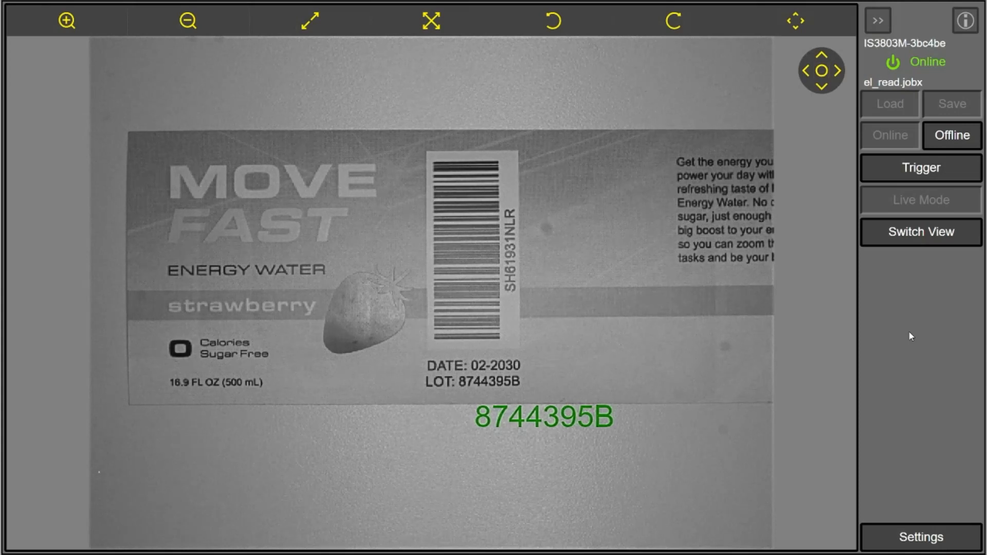
Trigger three live acquisitions in the Web HMI, checking the blueberry LOT reads 874447C.
{"action": "left_click", "coordinate": [920, 168]}
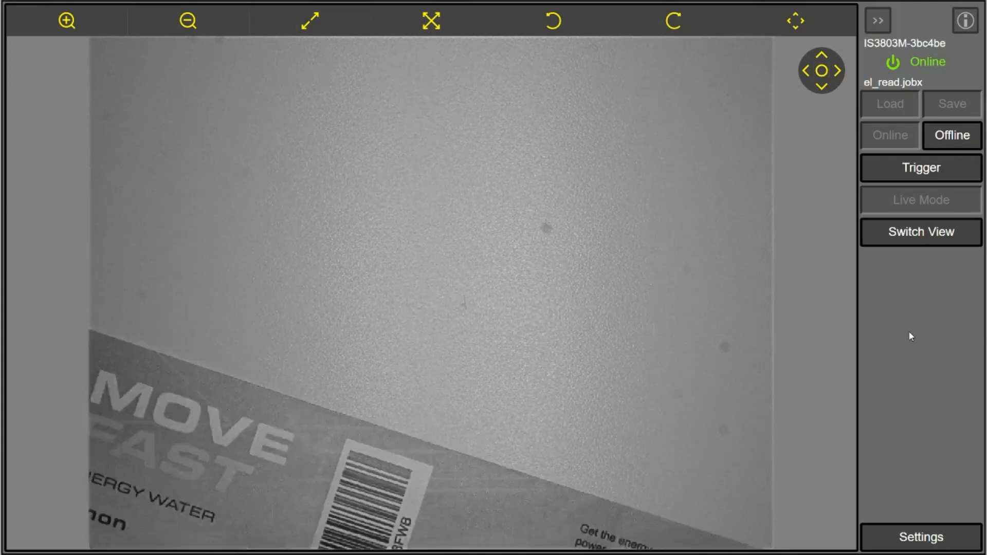
{"action": "left_click", "coordinate": [920, 168]}
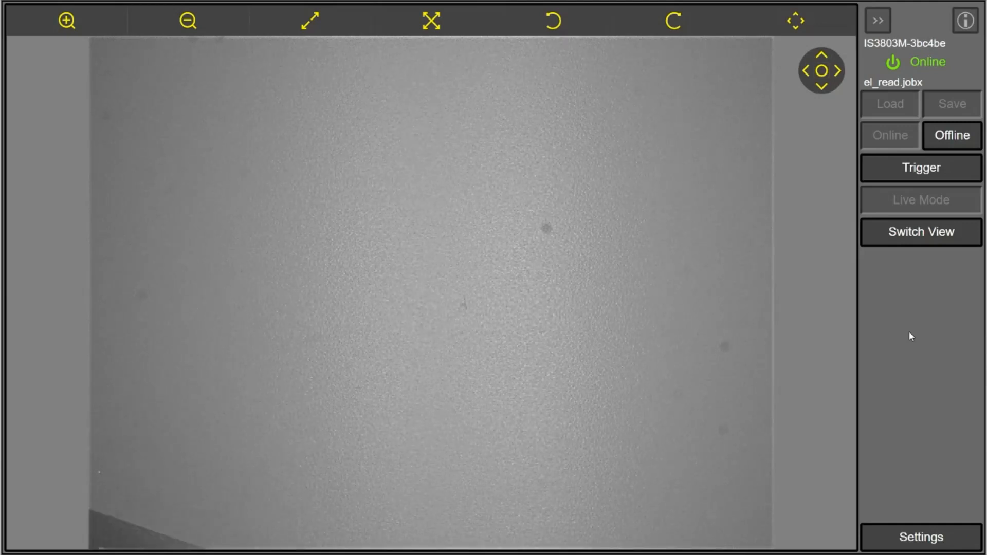
{"action": "left_click", "coordinate": [920, 167]}
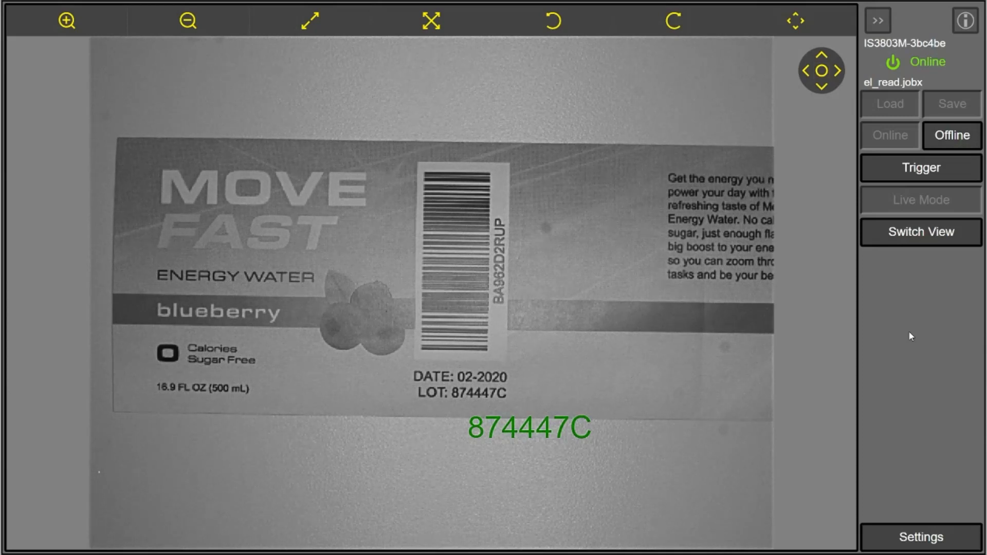